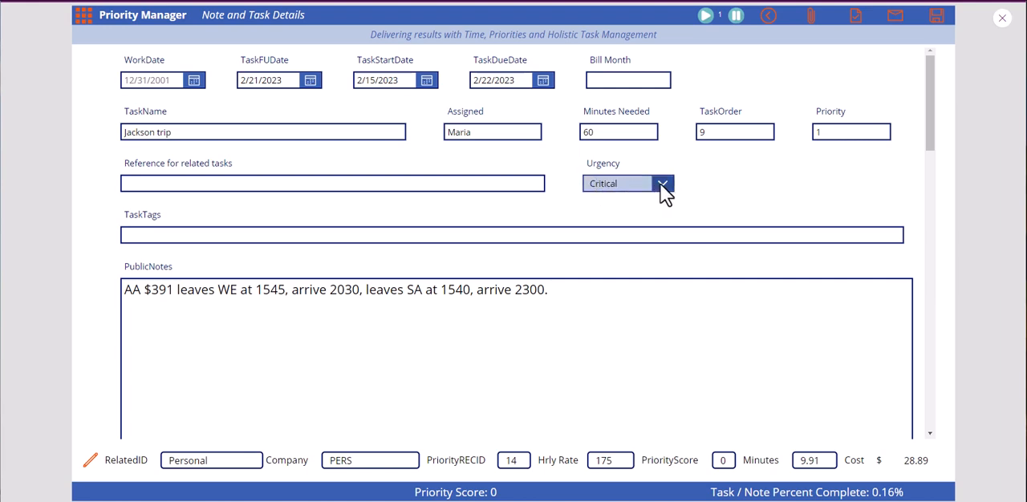
Step: Set Urgency back to Critical and keep the Invoice Yes/No value at No
{"action": "left_click", "coordinate": [662, 183]}
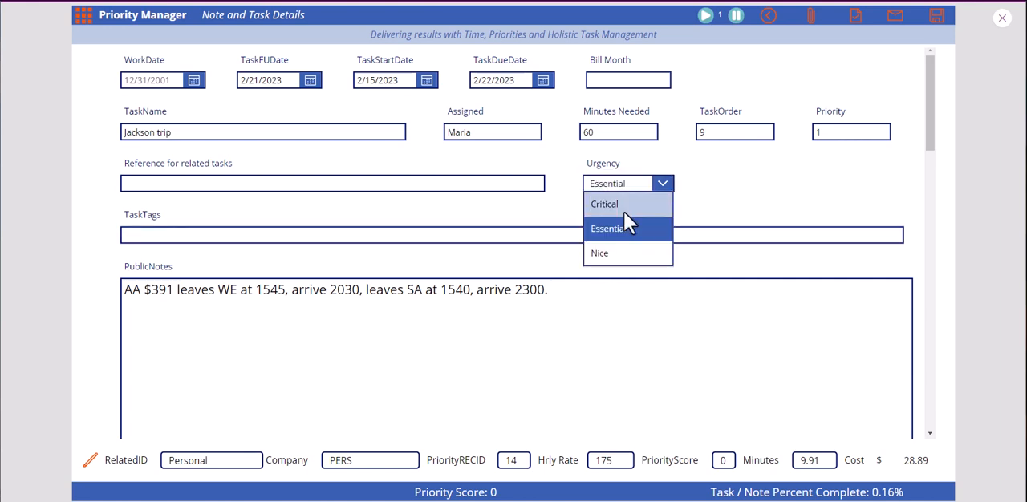
{"action": "left_click", "coordinate": [604, 203]}
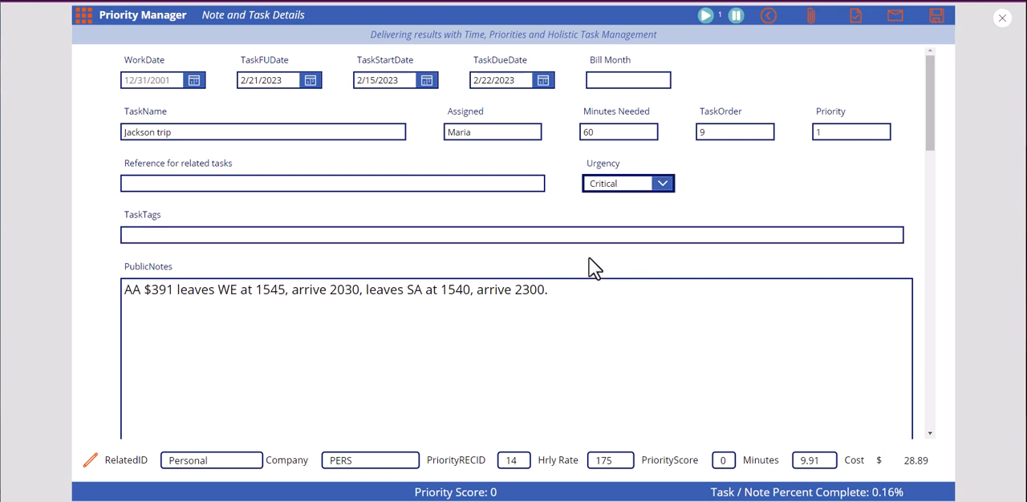
{"action": "scroll", "scroll_direction": "down", "scroll_amount": 3}
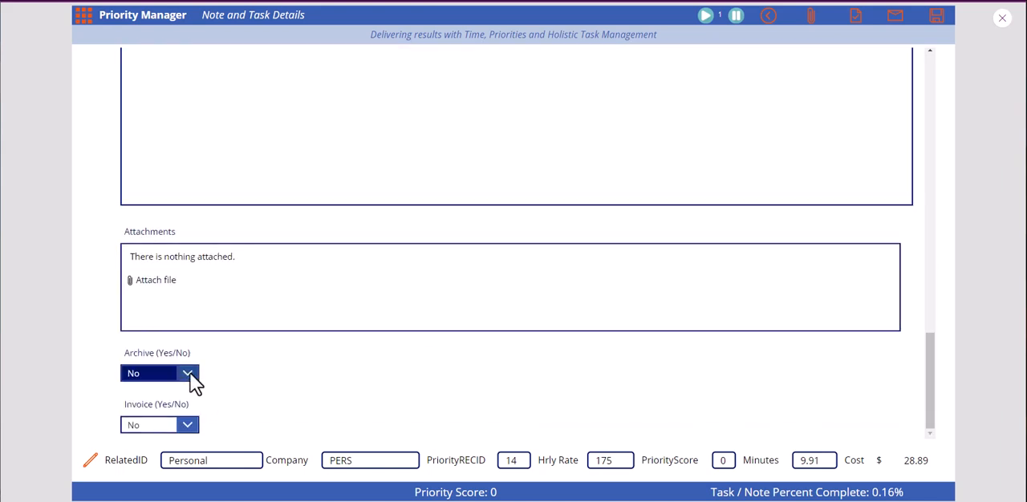
{"action": "left_click", "coordinate": [188, 425]}
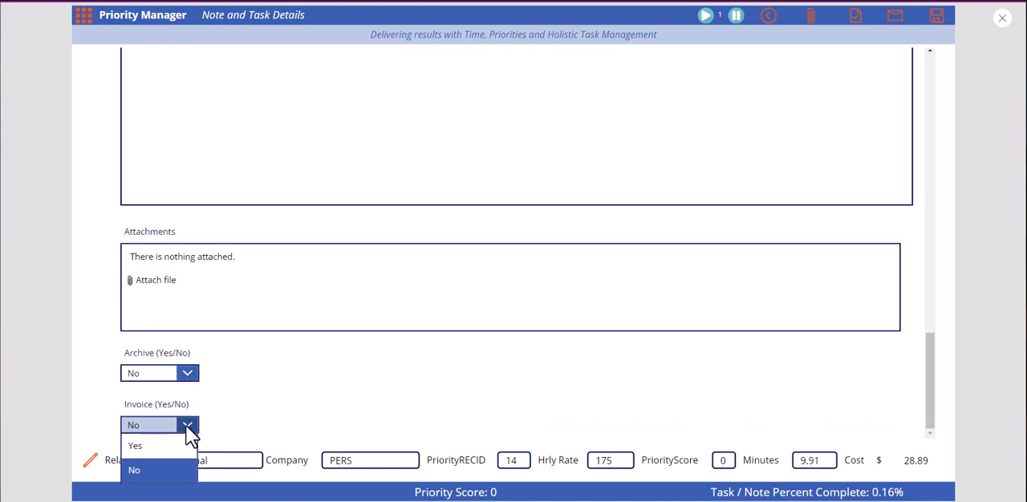
{"action": "left_click", "coordinate": [134, 470]}
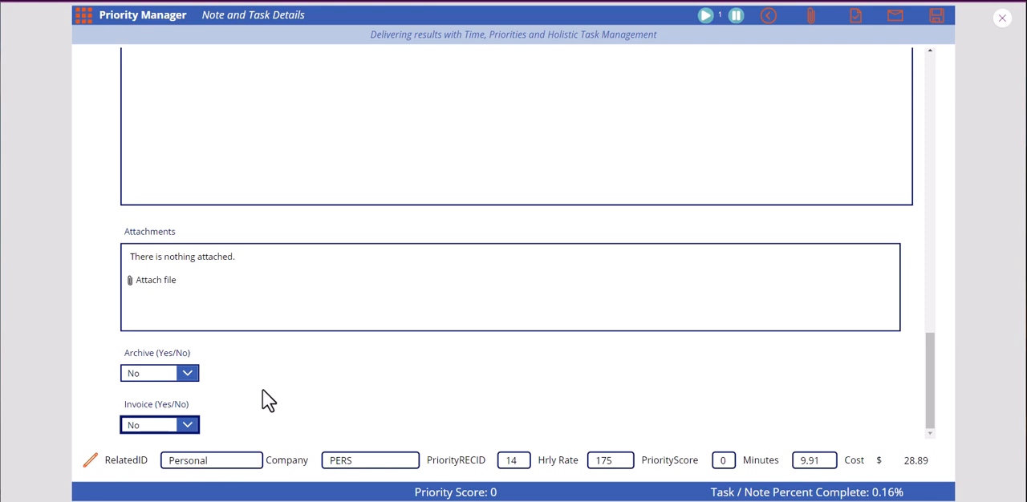
{"action": "mouse_move", "coordinate": [416, 290]}
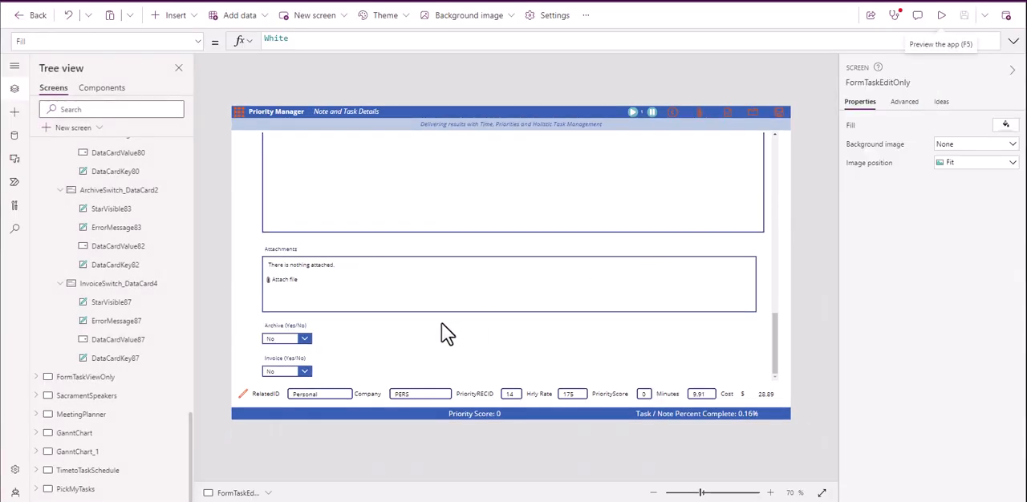
{"action": "mouse_move", "coordinate": [870, 176]}
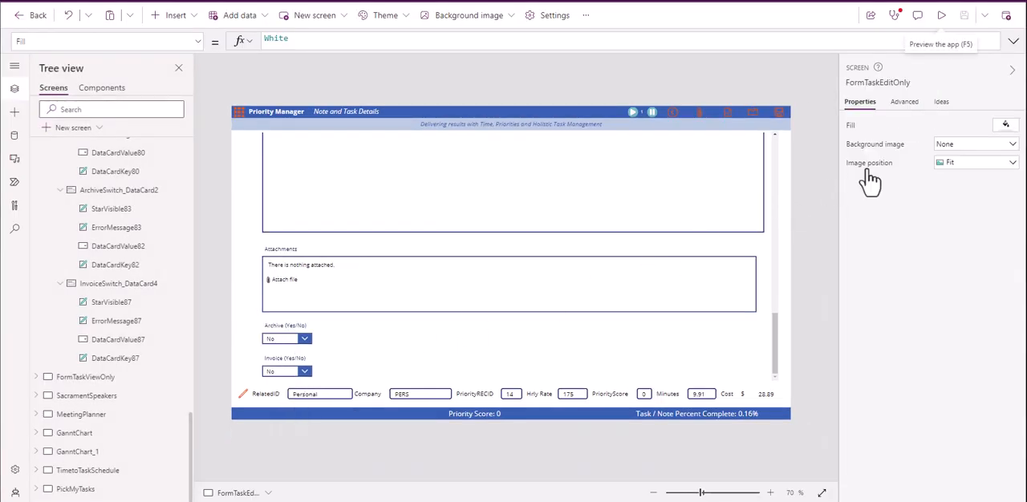
Step: Add the NoteType field to frmTaskEditLargeFields via a 'note' field search
{"action": "scroll", "scroll_direction": "up", "scroll_amount": 3}
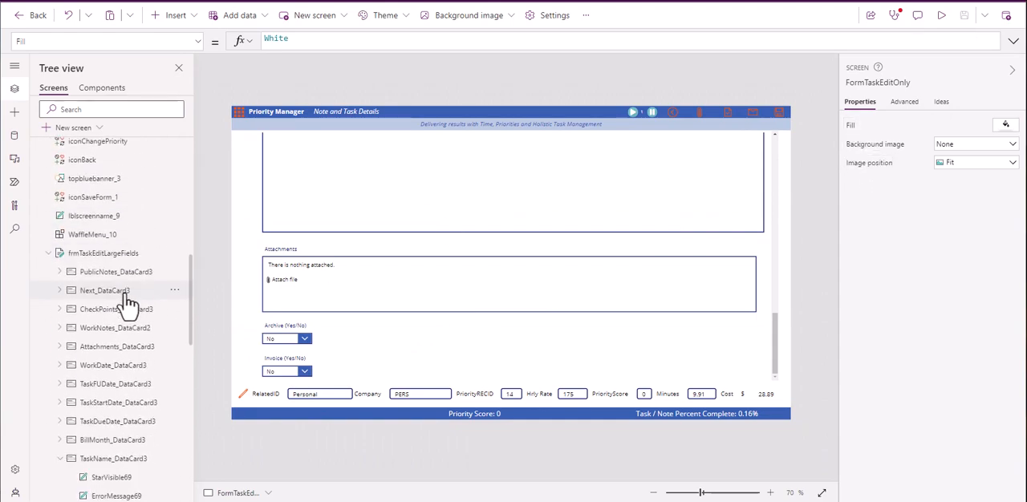
{"action": "left_click", "coordinate": [103, 252]}
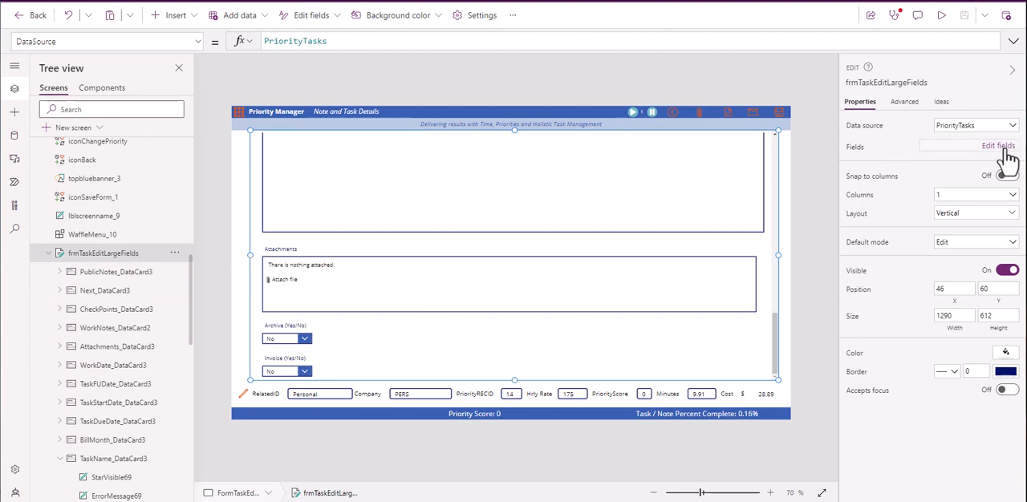
{"action": "left_click", "coordinate": [998, 146]}
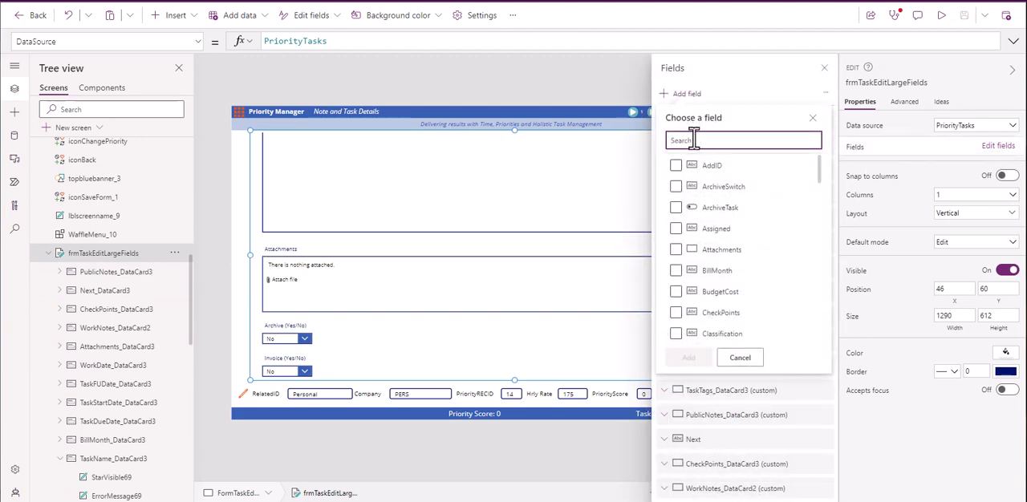
{"action": "type", "text": "note"}
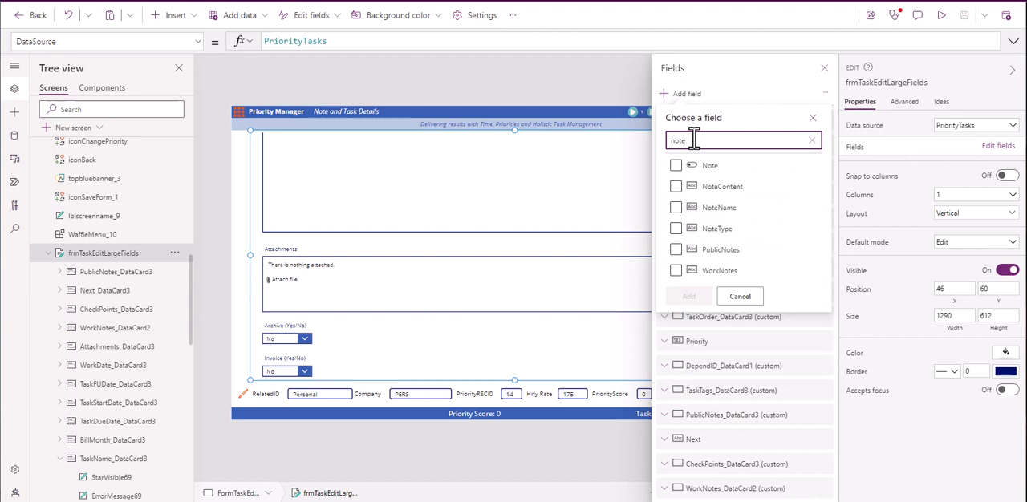
{"action": "left_click", "coordinate": [677, 227]}
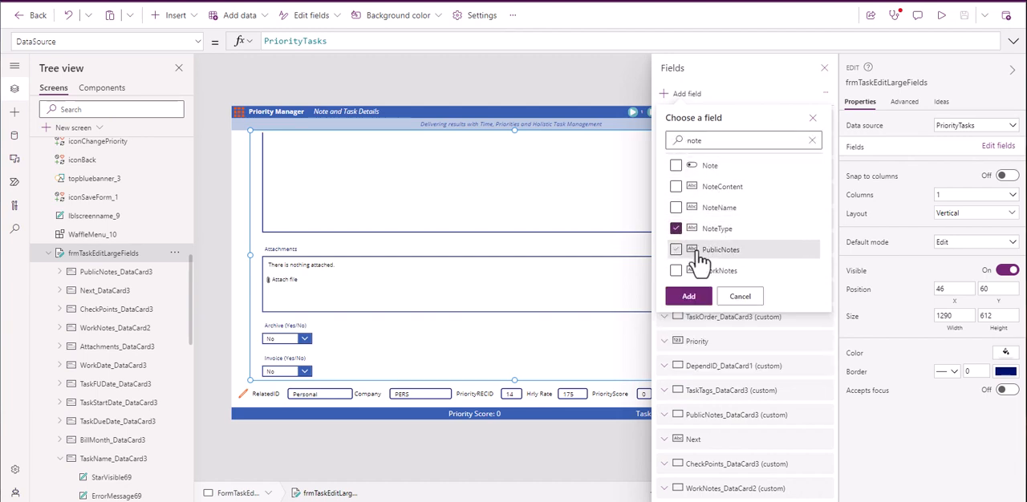
{"action": "mouse_move", "coordinate": [710, 255]}
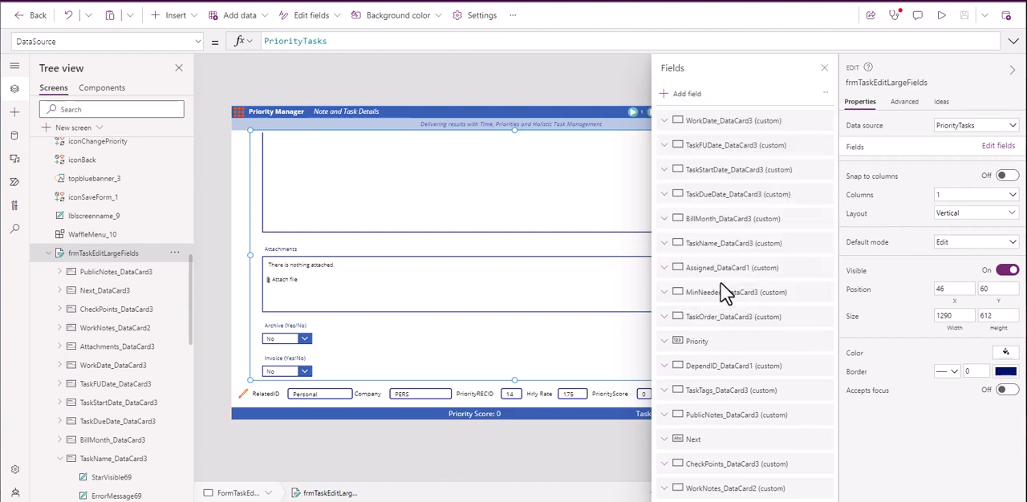
{"action": "scroll", "scroll_direction": "down", "scroll_amount": 3}
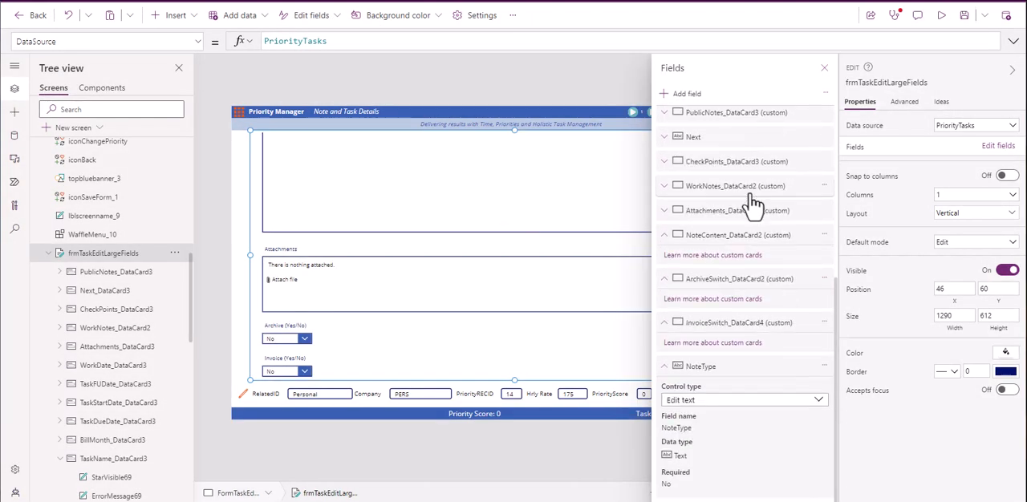
{"action": "mouse_move", "coordinate": [685, 405]}
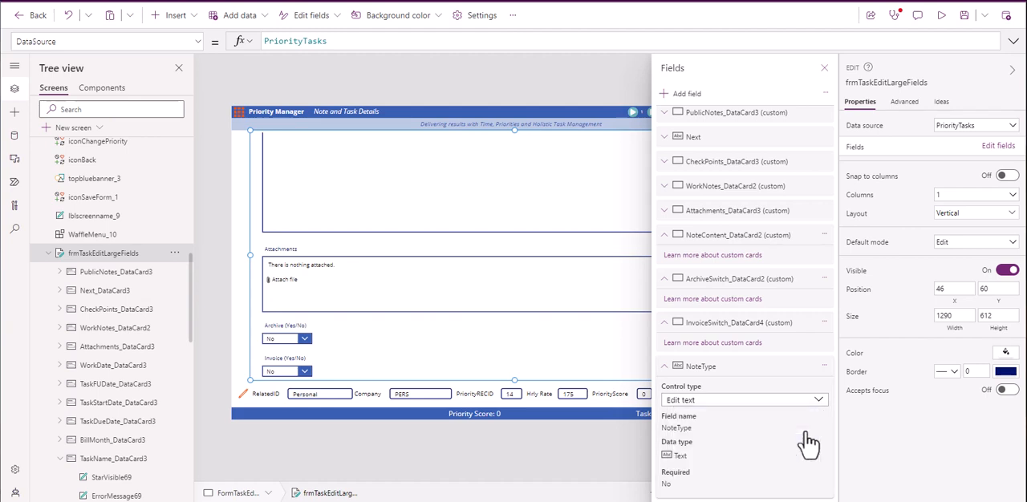
{"action": "mouse_move", "coordinate": [826, 207]}
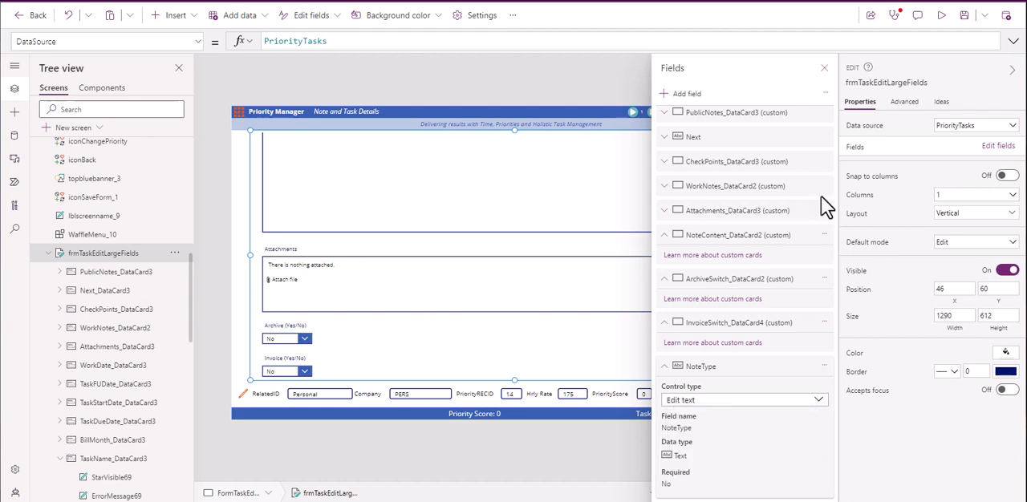
{"action": "left_click", "coordinate": [823, 67]}
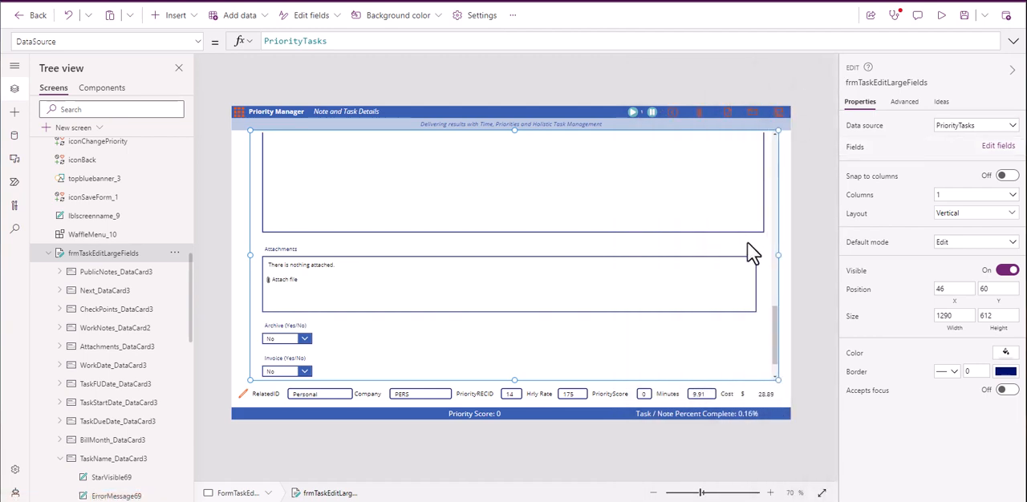
{"action": "scroll", "scroll_direction": "down", "scroll_amount": 3}
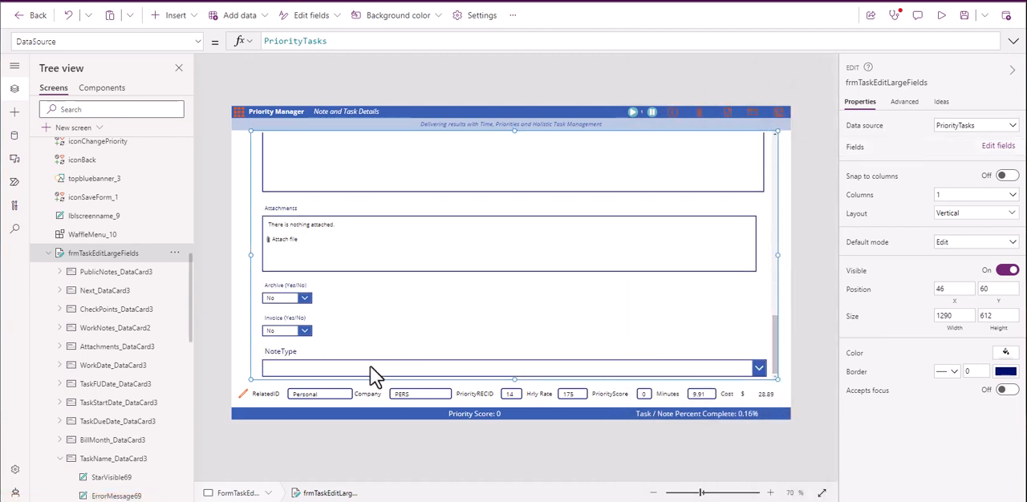
{"action": "mouse_move", "coordinate": [370, 376]}
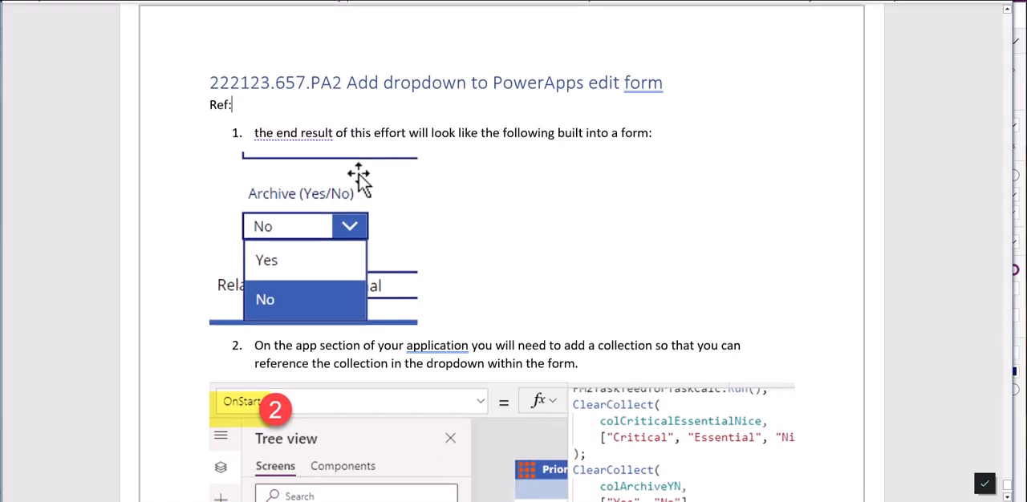
{"action": "scroll", "scroll_direction": "down", "scroll_amount": 3}
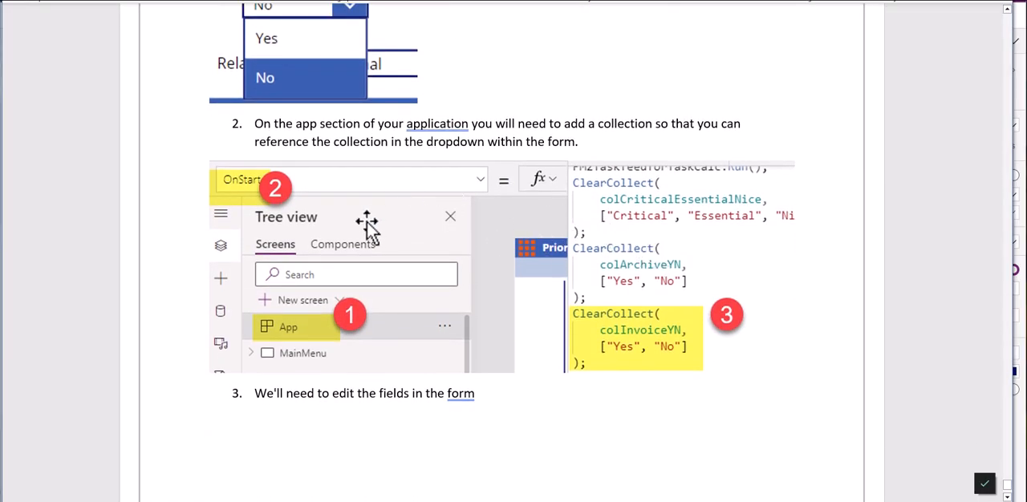
{"action": "mouse_move", "coordinate": [441, 212]}
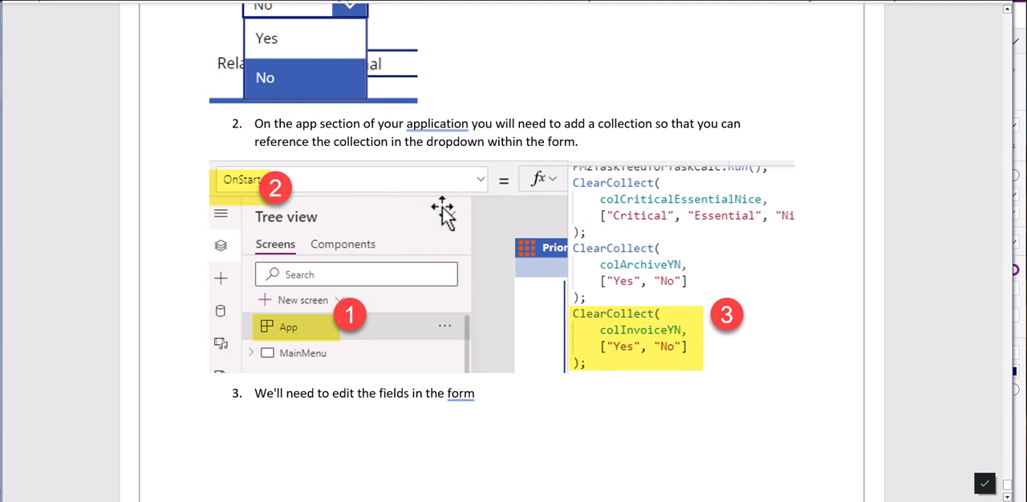
{"action": "scroll", "scroll_direction": "down", "scroll_amount": 3}
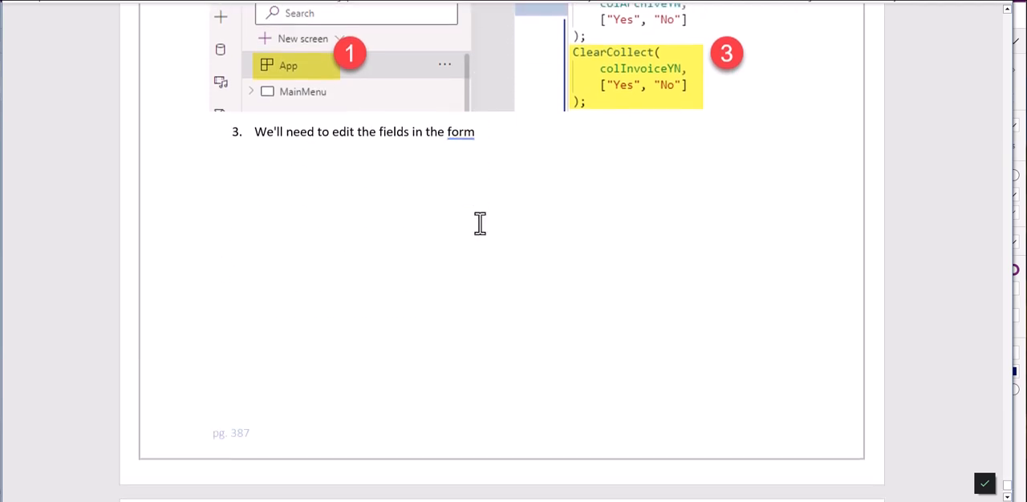
{"action": "scroll", "scroll_direction": "up", "scroll_amount": 3}
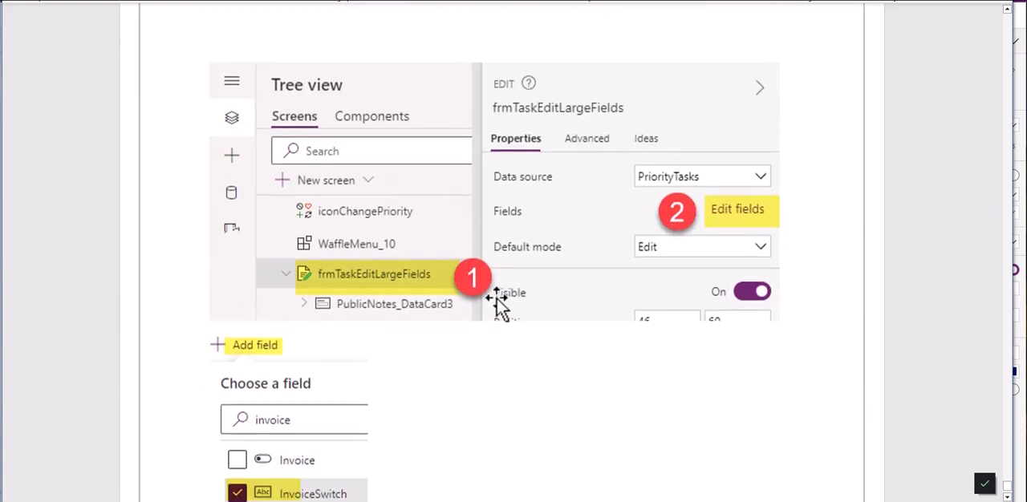
{"action": "scroll", "scroll_direction": "down", "scroll_amount": 3}
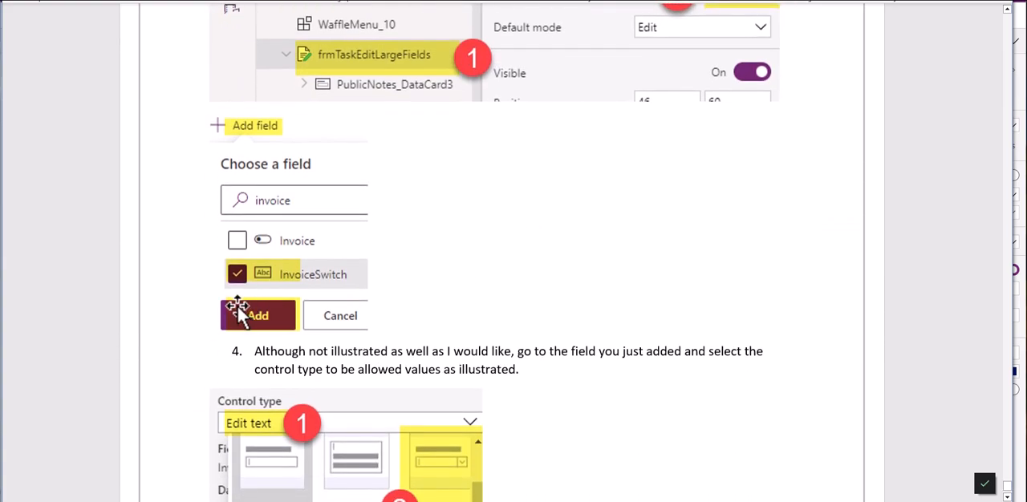
{"action": "scroll", "scroll_direction": "up", "scroll_amount": 3}
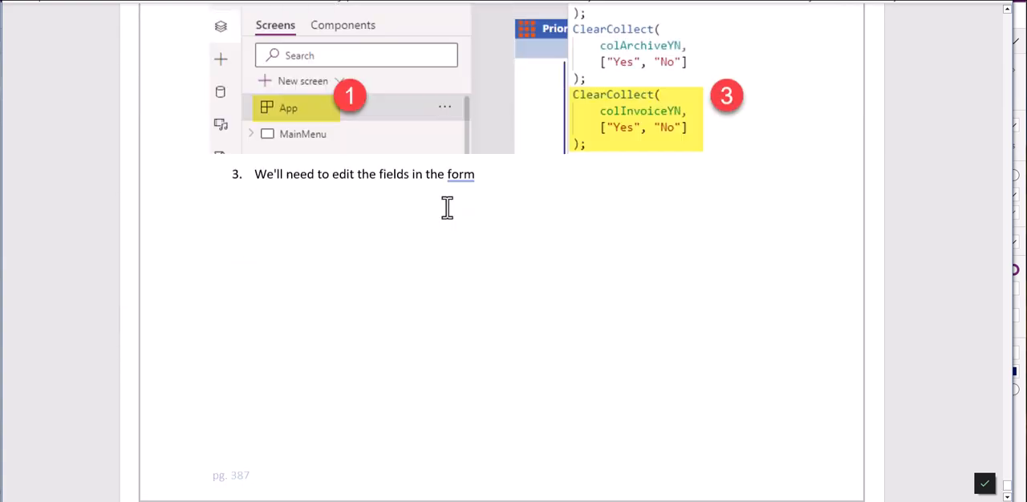
{"action": "scroll", "scroll_direction": "up", "scroll_amount": 3}
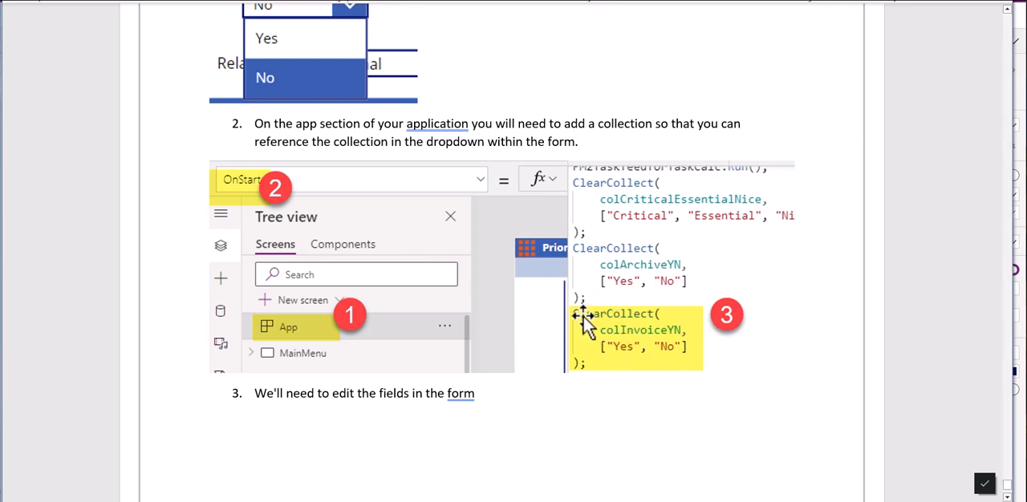
{"action": "mouse_move", "coordinate": [622, 353]}
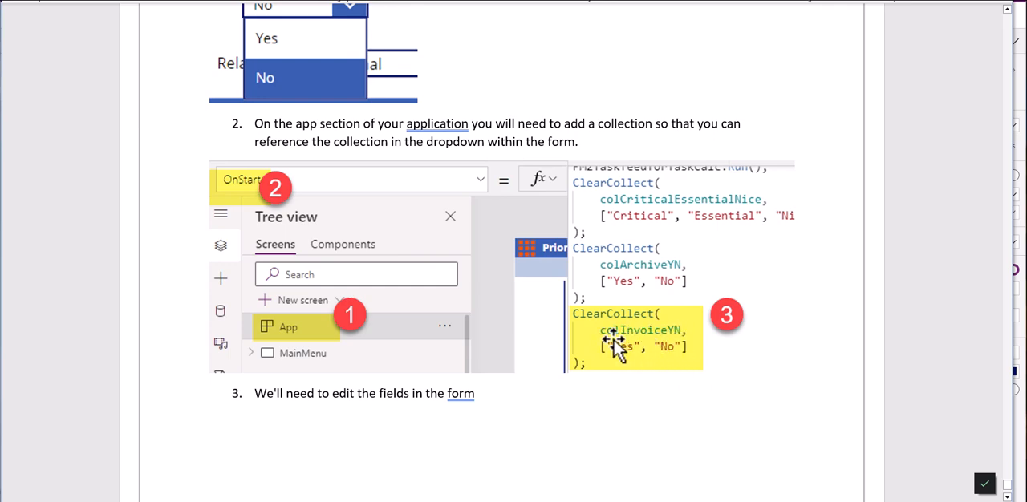
{"action": "mouse_move", "coordinate": [674, 329]}
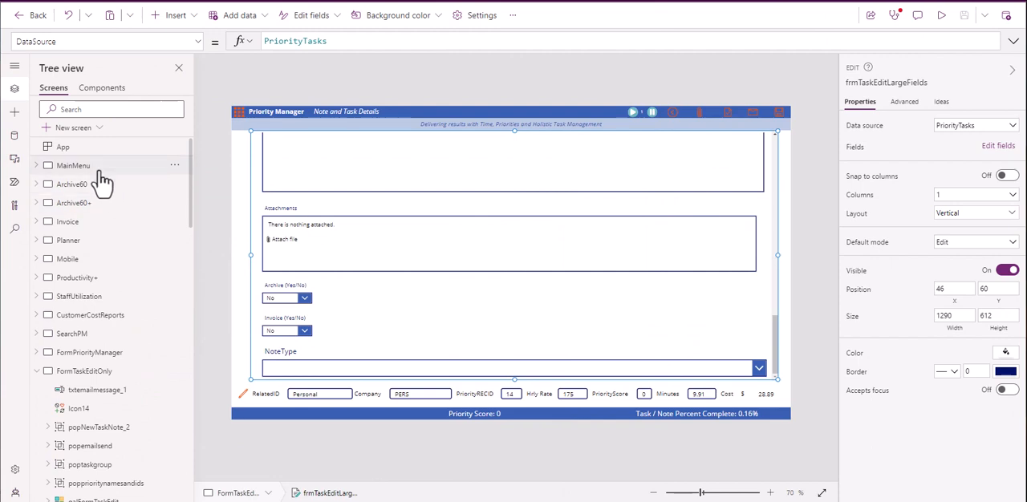
Step: Add ClearCollect calls for colArchiveYN, colInvoiceYN and colTaskYN with ["Yes","No"] to App OnStart
{"action": "left_click", "coordinate": [63, 147]}
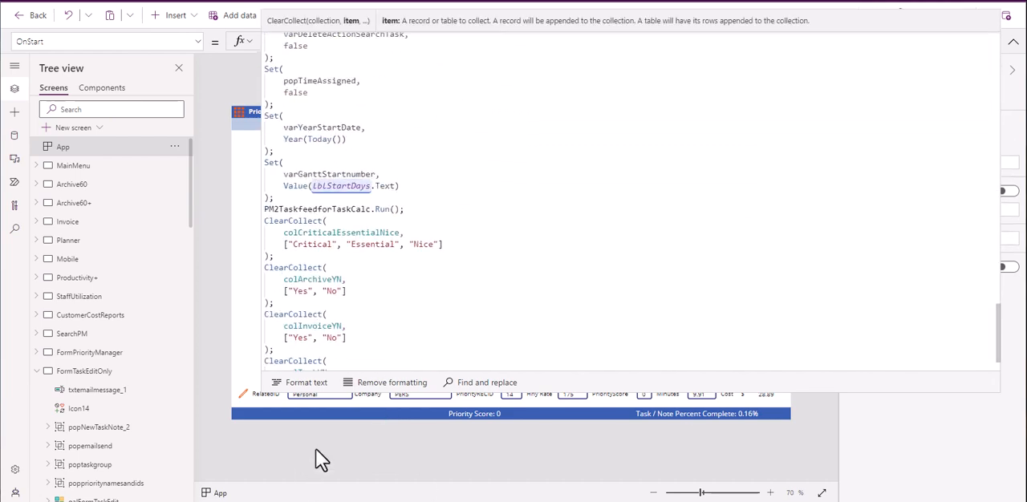
{"action": "scroll", "scroll_direction": "down", "scroll_amount": 3}
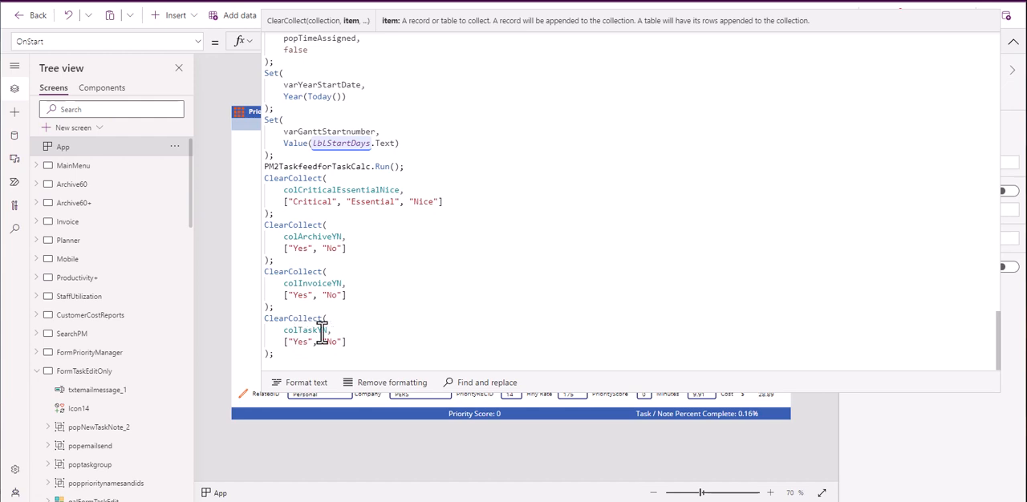
{"action": "mouse_move", "coordinate": [658, 195]}
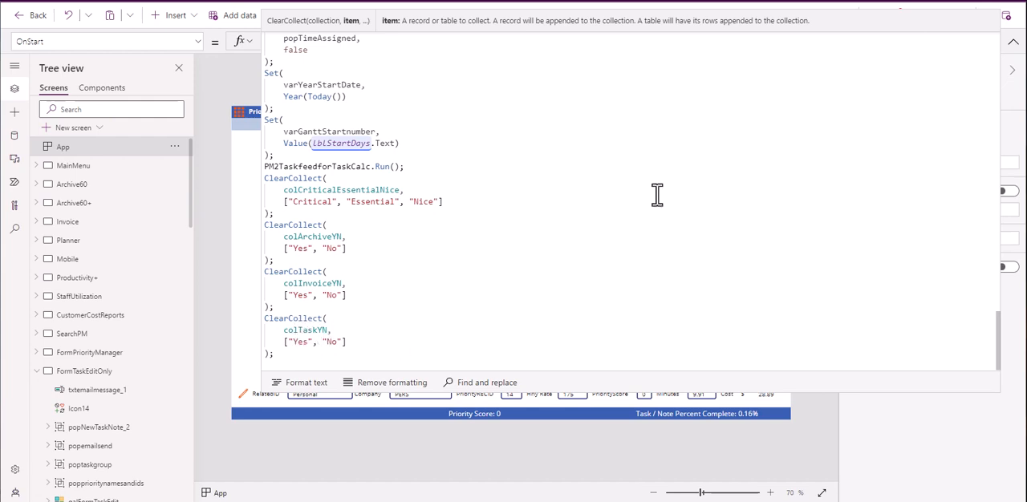
{"action": "left_click", "coordinate": [63, 147]}
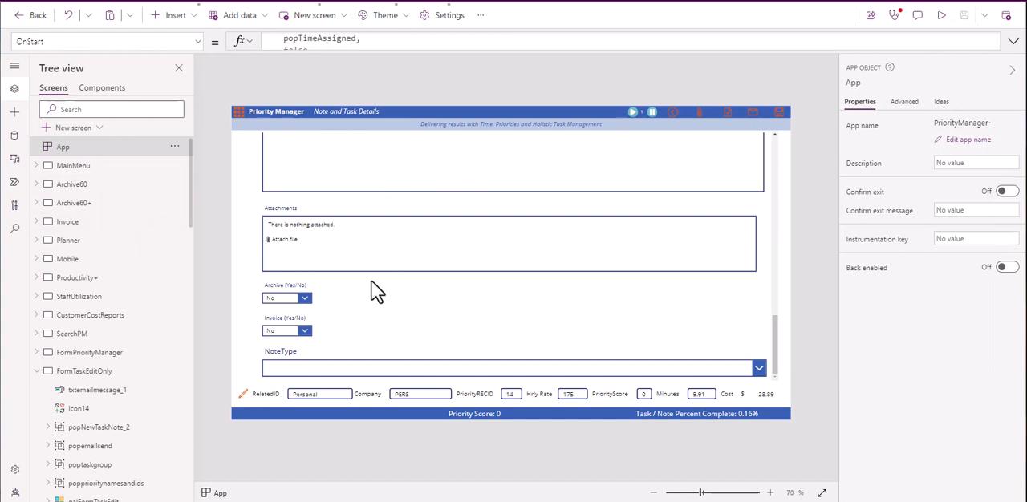
{"action": "mouse_move", "coordinate": [602, 288]}
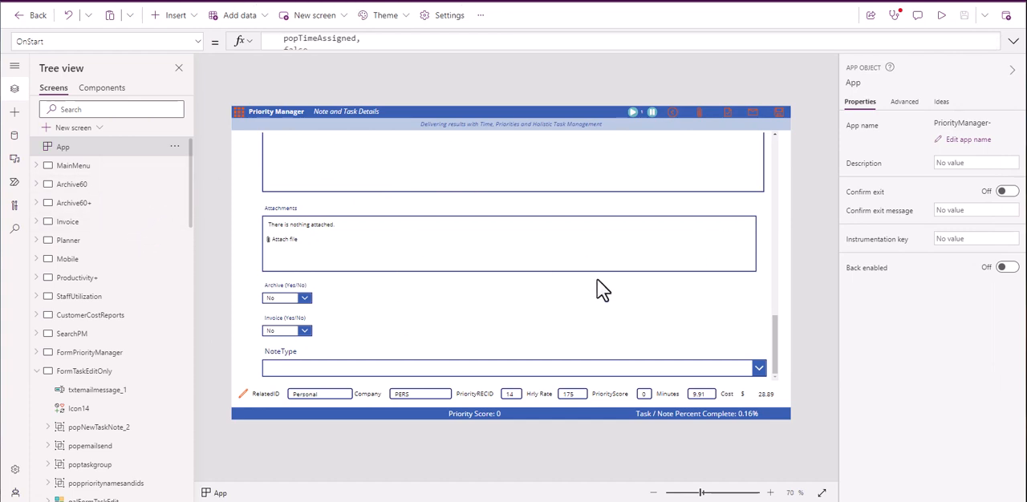
Step: Set the NoteType card label text to "Task (Yes/No)" with font size 10
{"action": "left_click", "coordinate": [286, 329]}
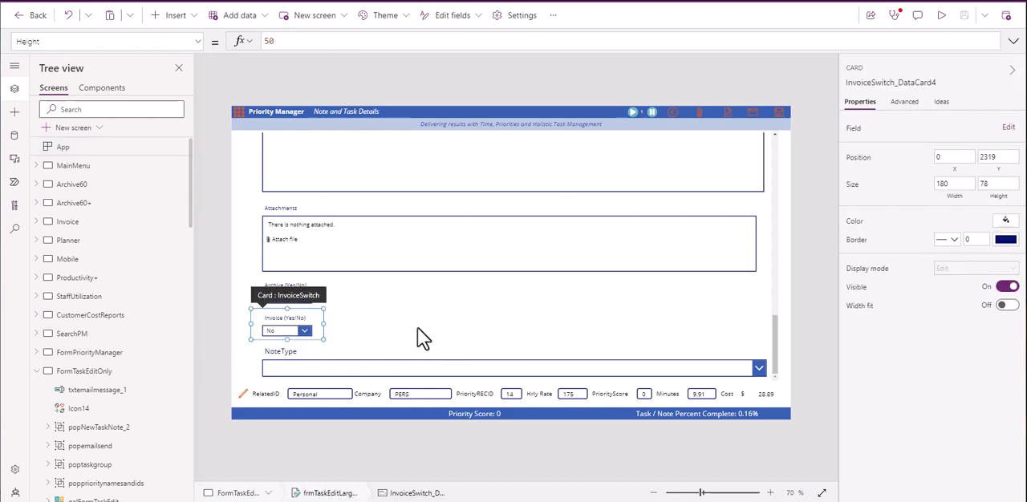
{"action": "left_click", "coordinate": [513, 361]}
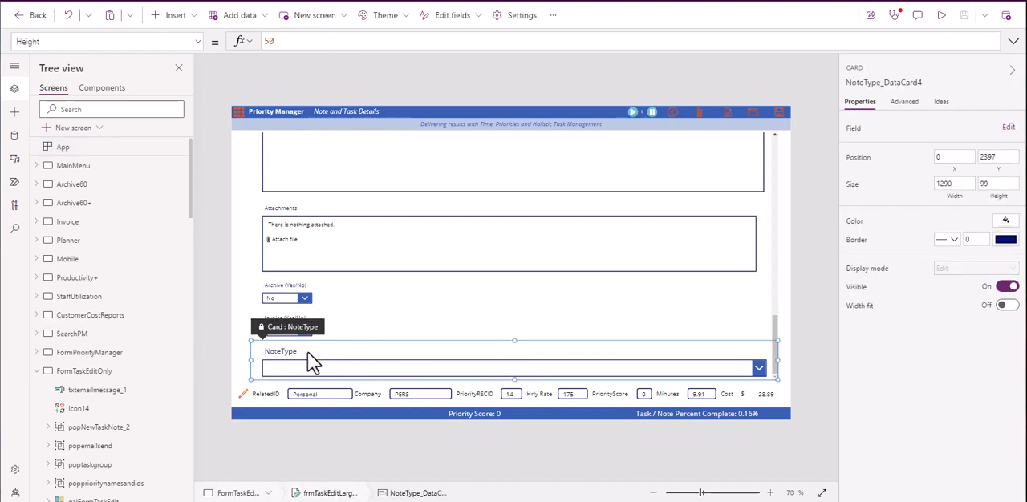
{"action": "mouse_move", "coordinate": [321, 370]}
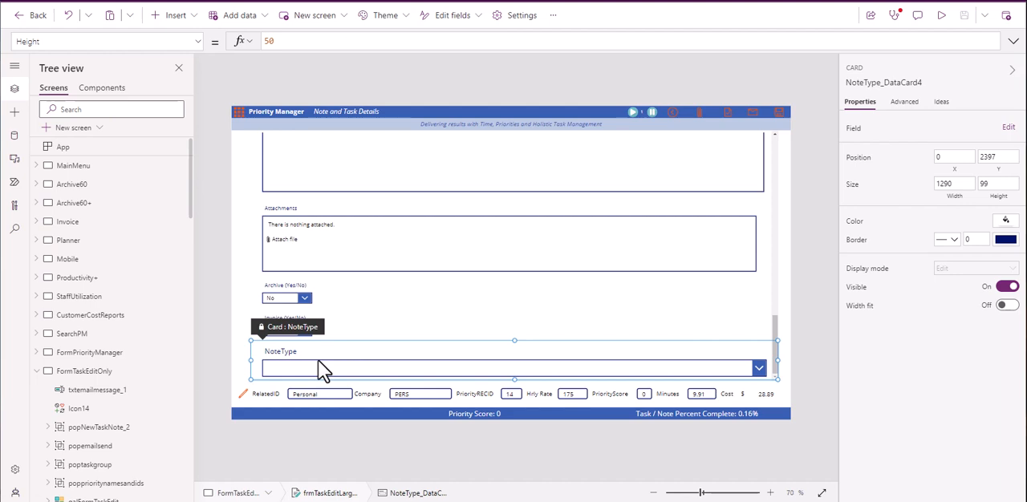
{"action": "mouse_move", "coordinate": [298, 367]}
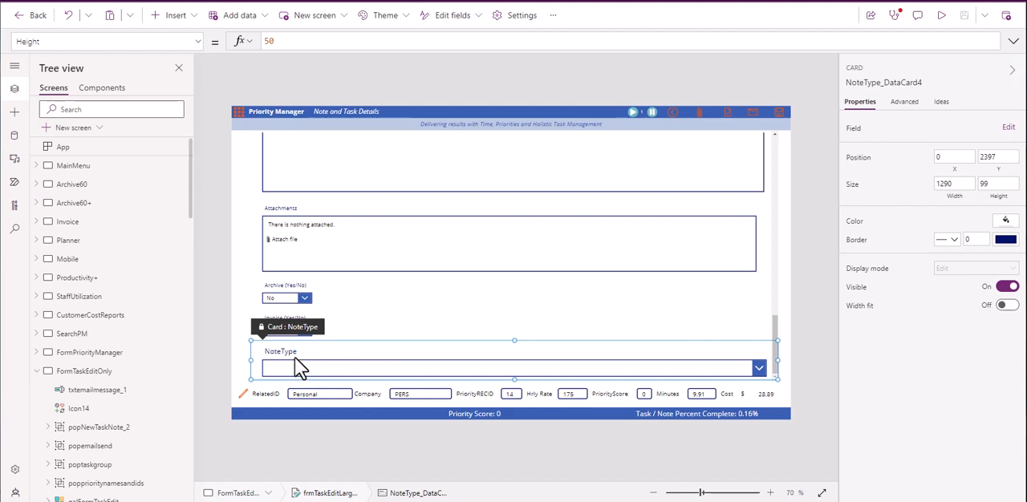
{"action": "left_click", "coordinate": [280, 351]}
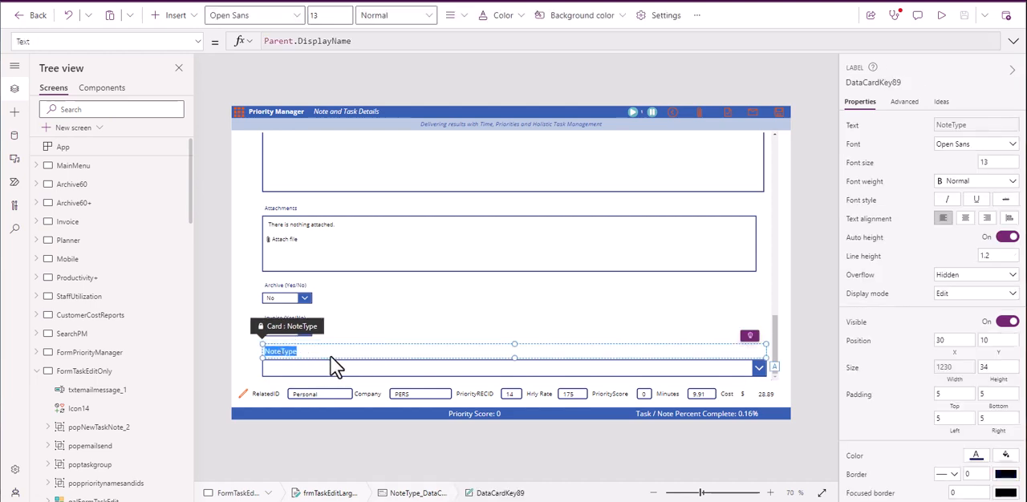
{"action": "mouse_move", "coordinate": [802, 335]}
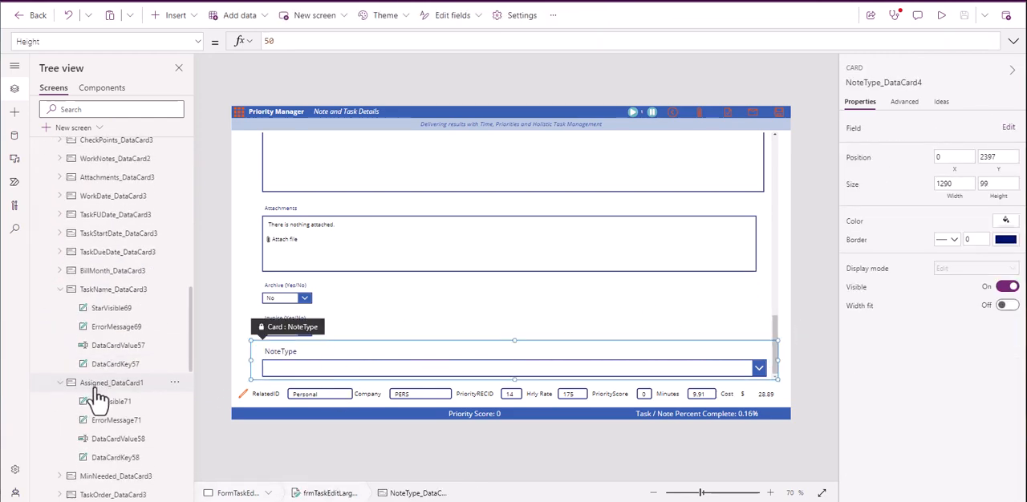
{"action": "scroll", "scroll_direction": "down", "scroll_amount": 3}
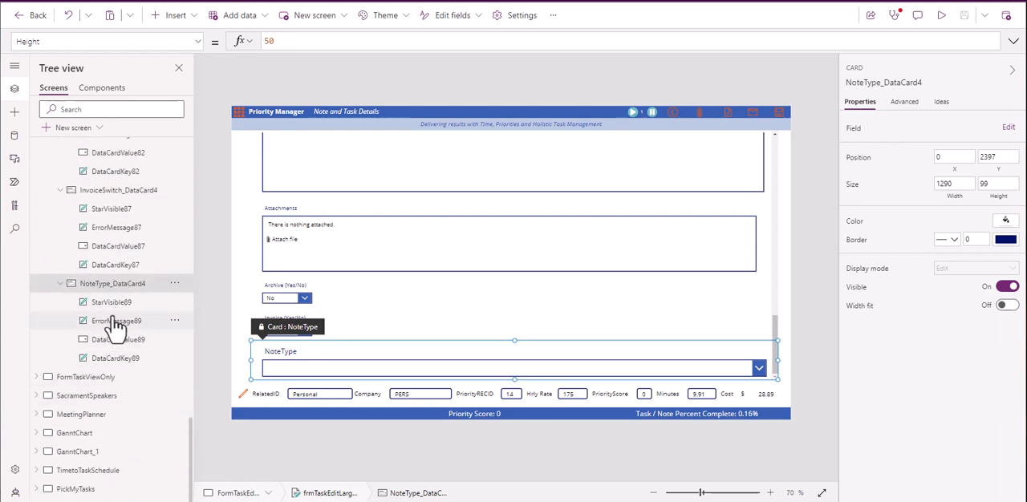
{"action": "mouse_move", "coordinate": [973, 136]}
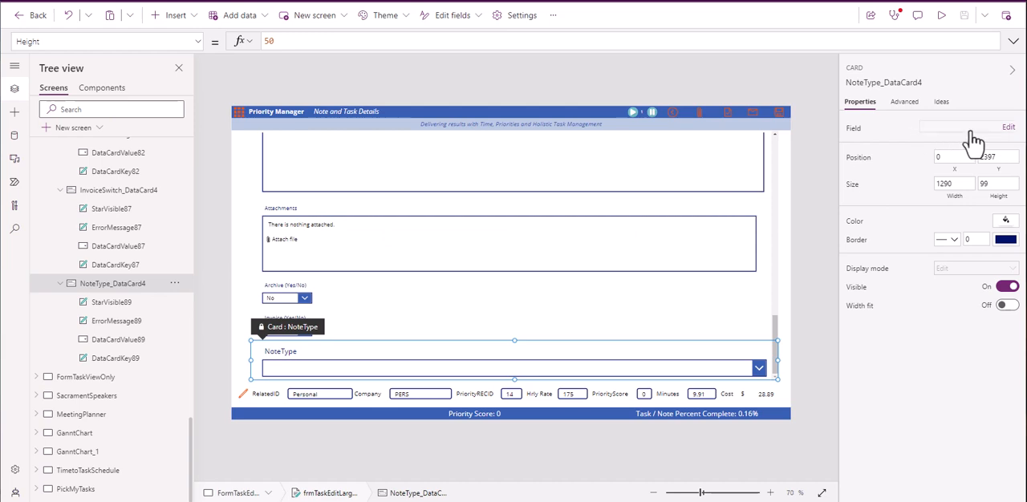
{"action": "left_click", "coordinate": [904, 101]}
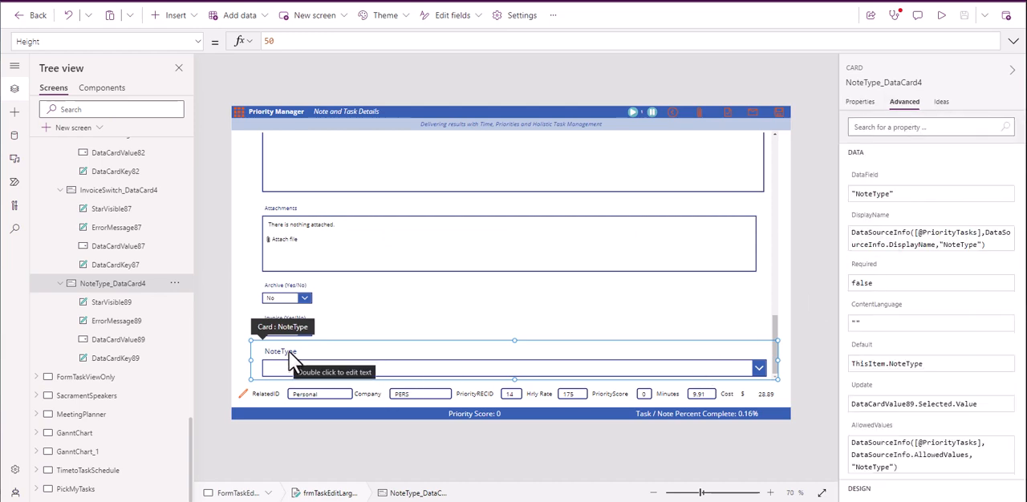
{"action": "left_click", "coordinate": [279, 351]}
{"action": "type", "text": "Task (Yes/No)"}
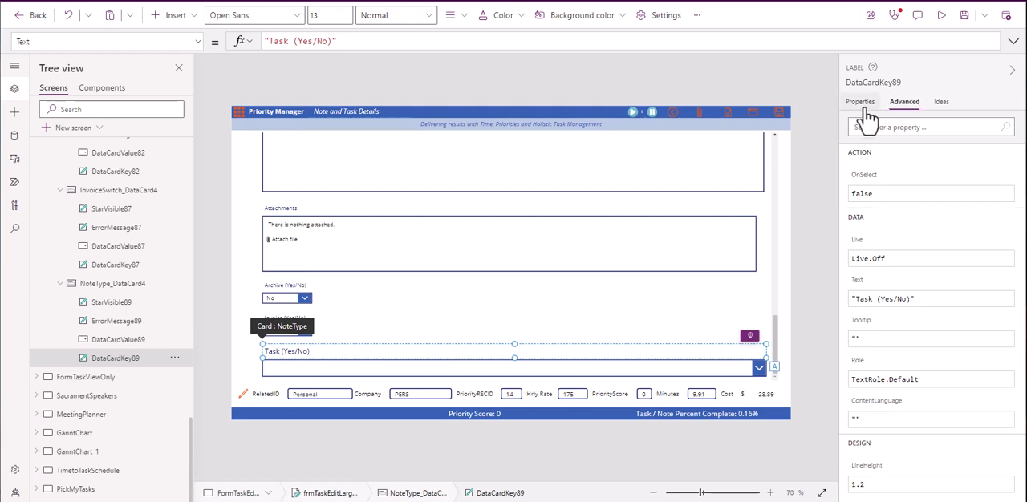
{"action": "left_click", "coordinate": [859, 101]}
{"action": "type", "text": "10"}
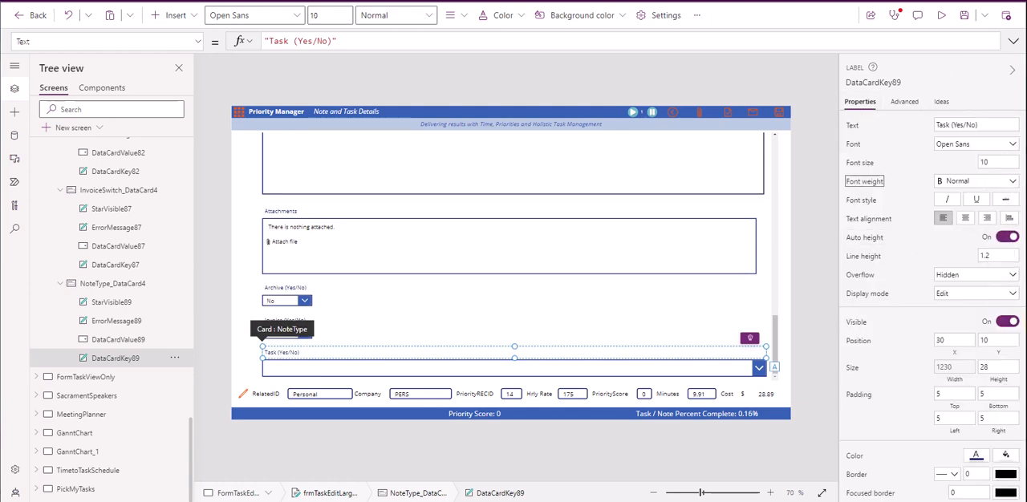
{"action": "mouse_move", "coordinate": [377, 365]}
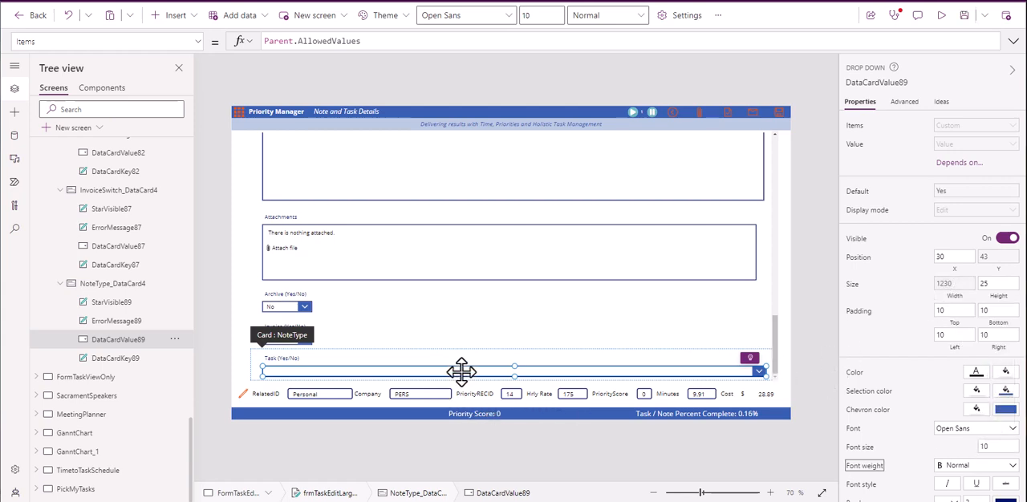
{"action": "mouse_move", "coordinate": [481, 361]}
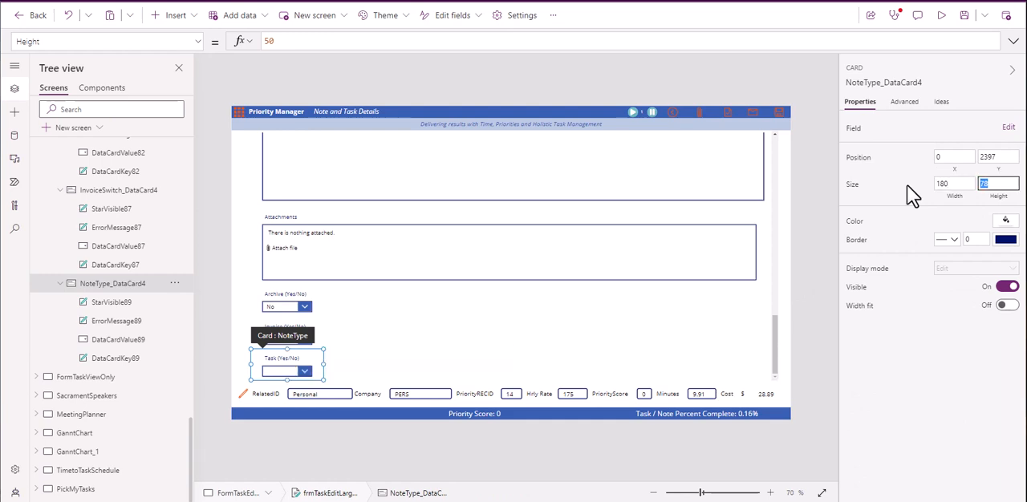
Step: Size the Task (Yes/No) card to width 180 and height 80
{"action": "type", "text": "80"}
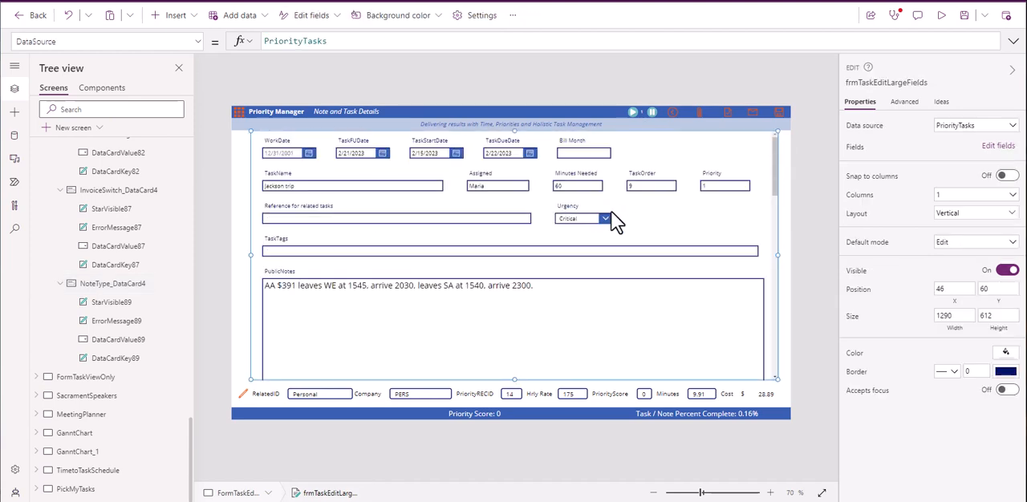
{"action": "scroll", "scroll_direction": "down", "scroll_amount": 3}
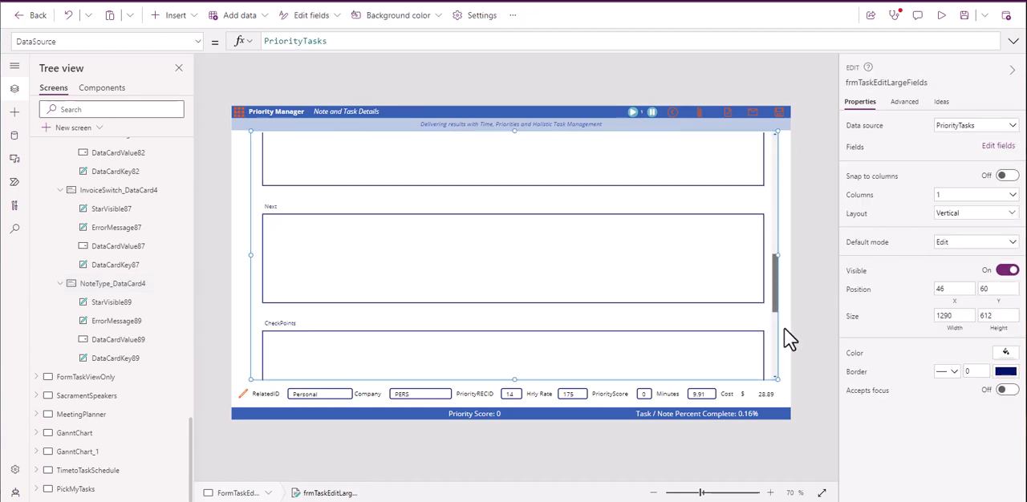
{"action": "scroll", "scroll_direction": "down", "scroll_amount": 3}
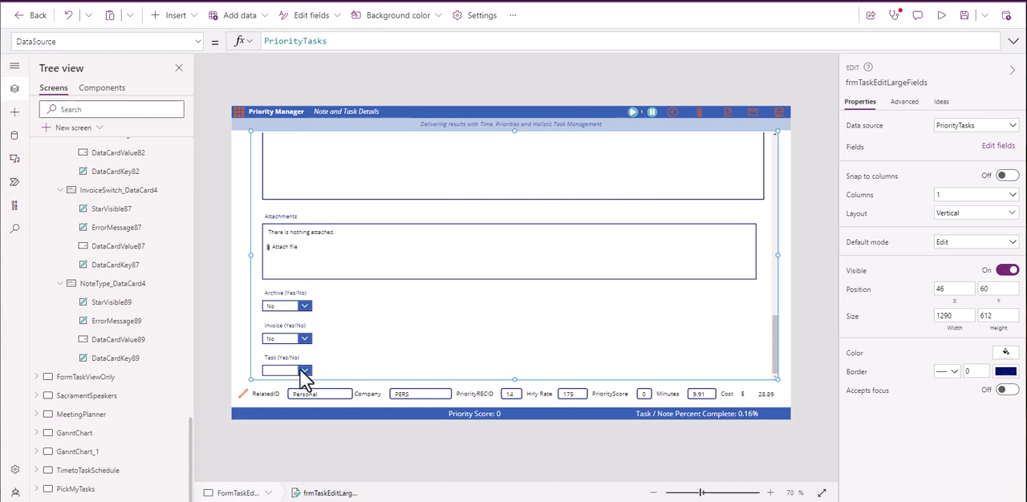
{"action": "left_click", "coordinate": [286, 370]}
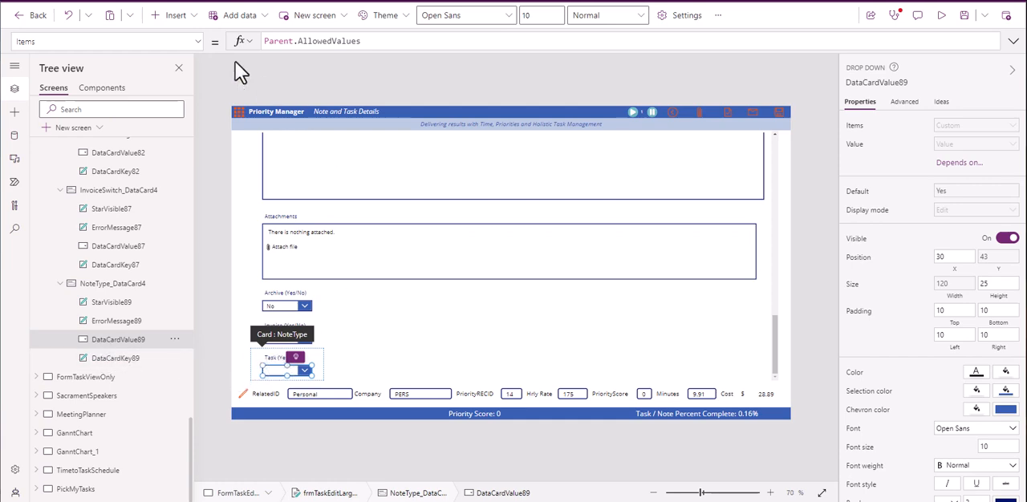
{"action": "mouse_move", "coordinate": [312, 48]}
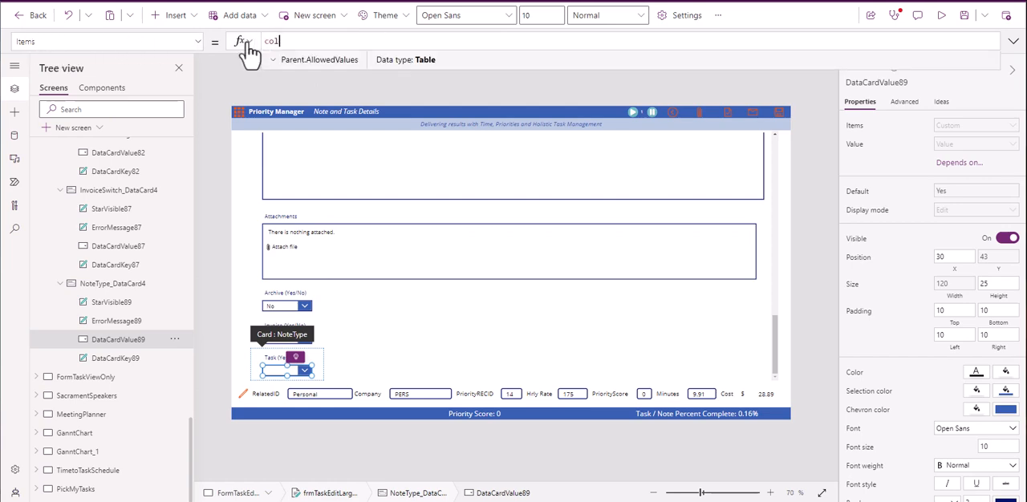
Step: Replace the Task dropdown's Items with the colTaskYN collection
{"action": "type", "text": "col"}
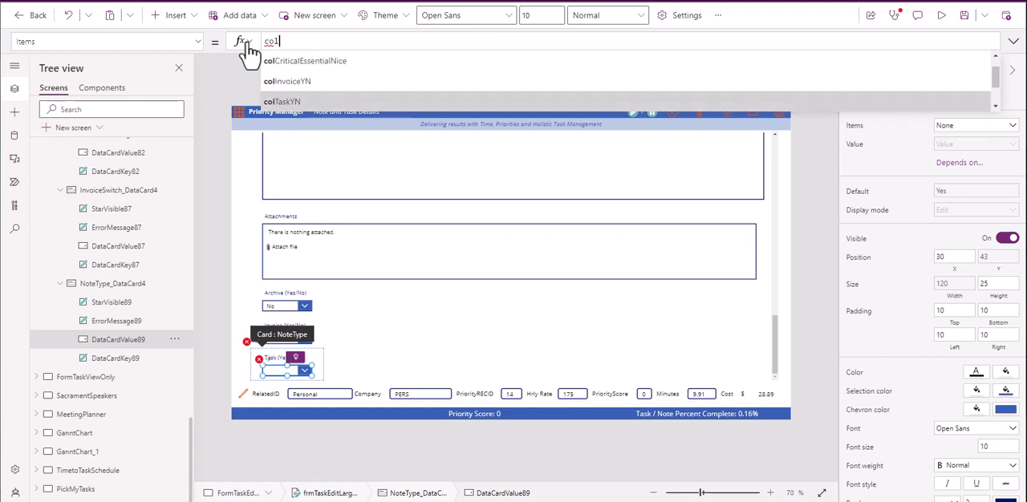
{"action": "left_click", "coordinate": [282, 101]}
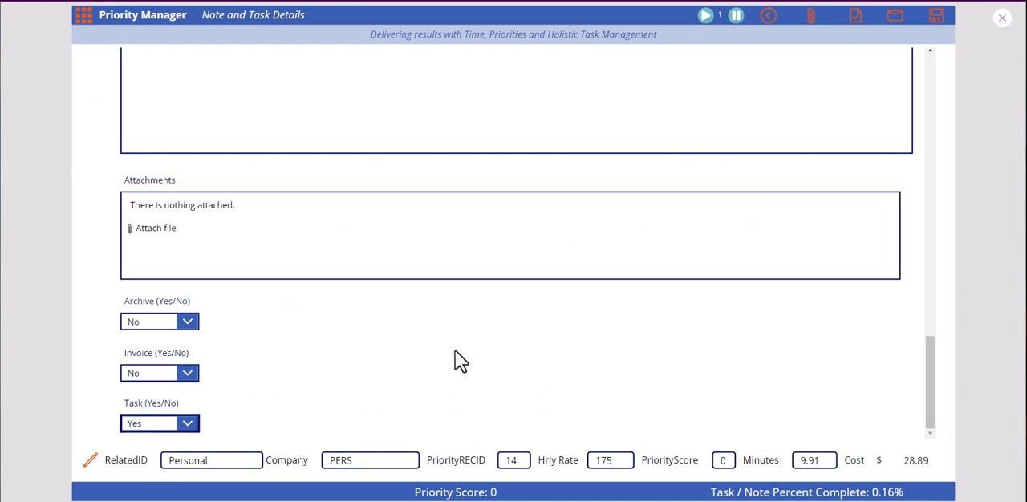
{"action": "mouse_move", "coordinate": [1002, 18]}
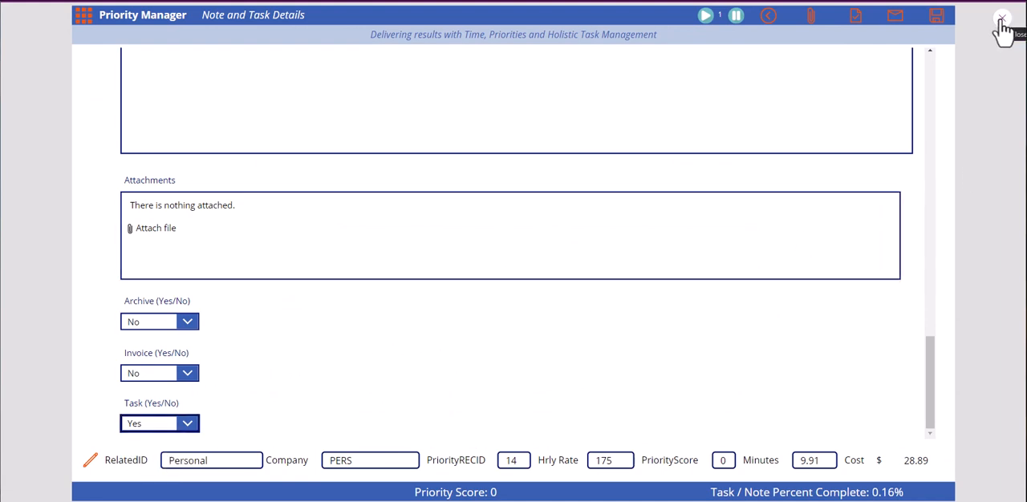
Step: Exit the preview and scroll the form up to its top fields
{"action": "left_click", "coordinate": [1002, 16]}
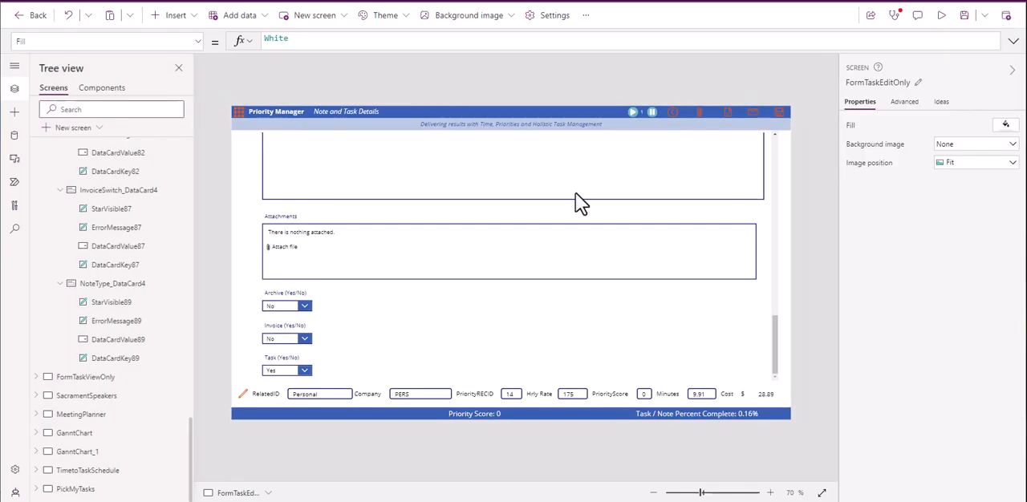
{"action": "mouse_move", "coordinate": [112, 320]}
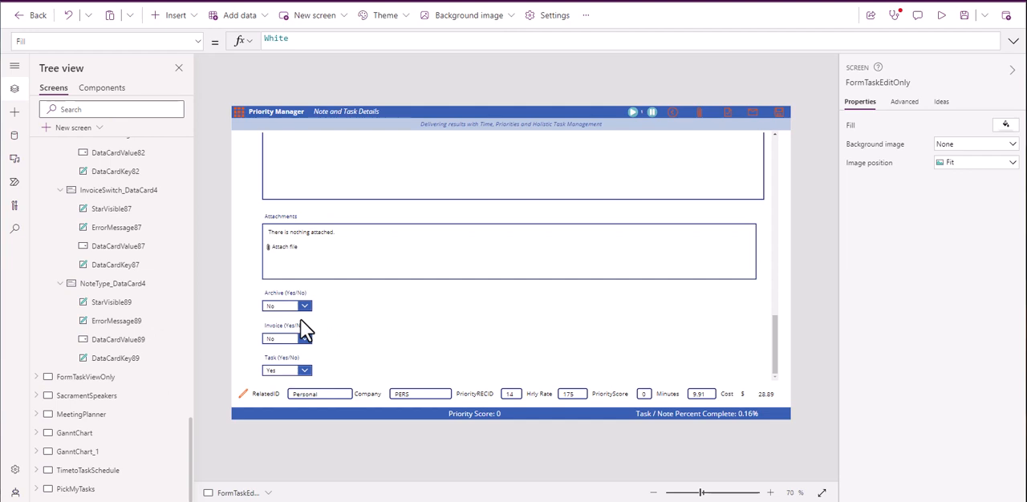
{"action": "mouse_move", "coordinate": [688, 273]}
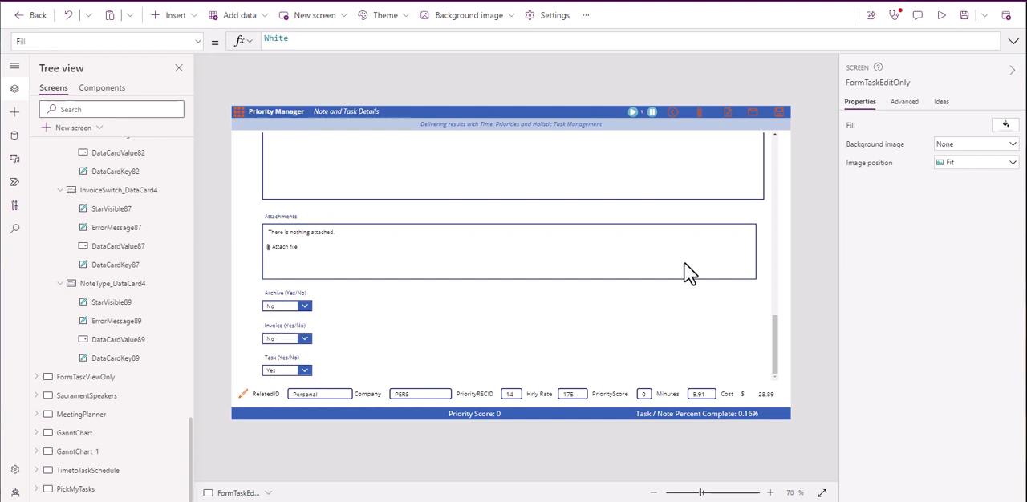
{"action": "scroll", "scroll_direction": "up", "scroll_amount": 3}
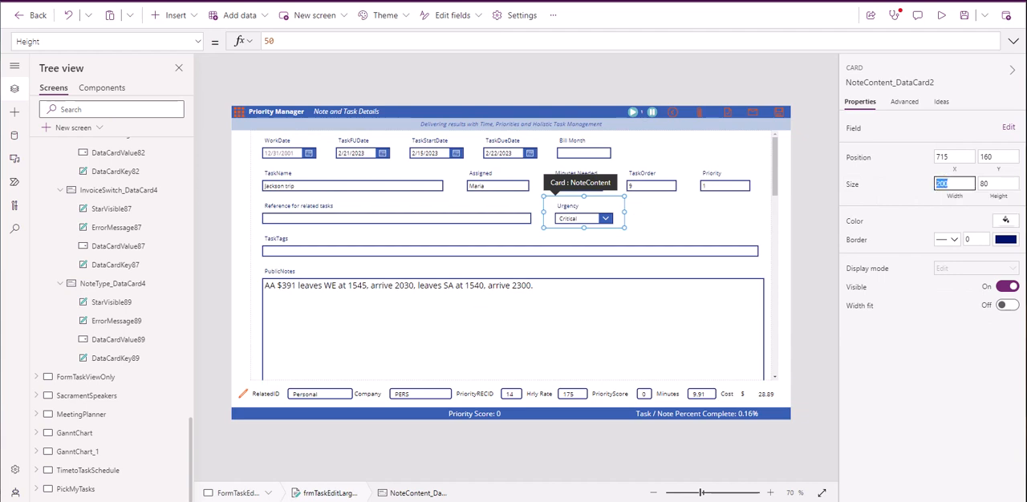
Step: Give NoteContent_DataCard2 (Urgency) width 180 and height 50
{"action": "type", "text": "180"}
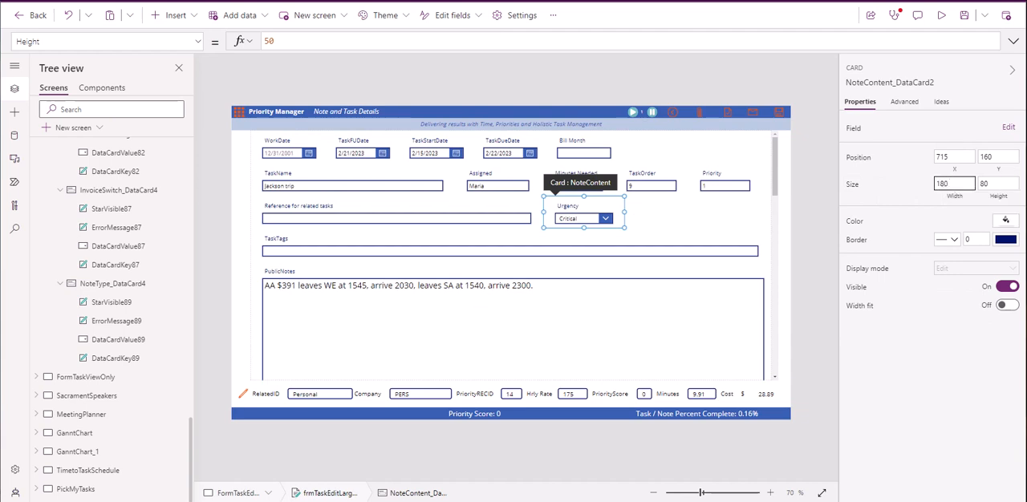
{"action": "triple_click", "coordinate": [998, 184]}
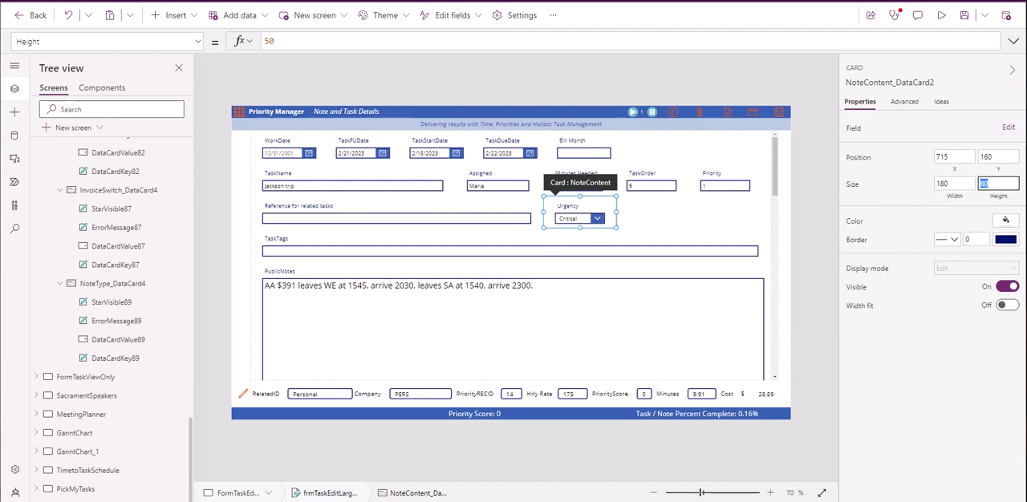
{"action": "mouse_move", "coordinate": [658, 165]}
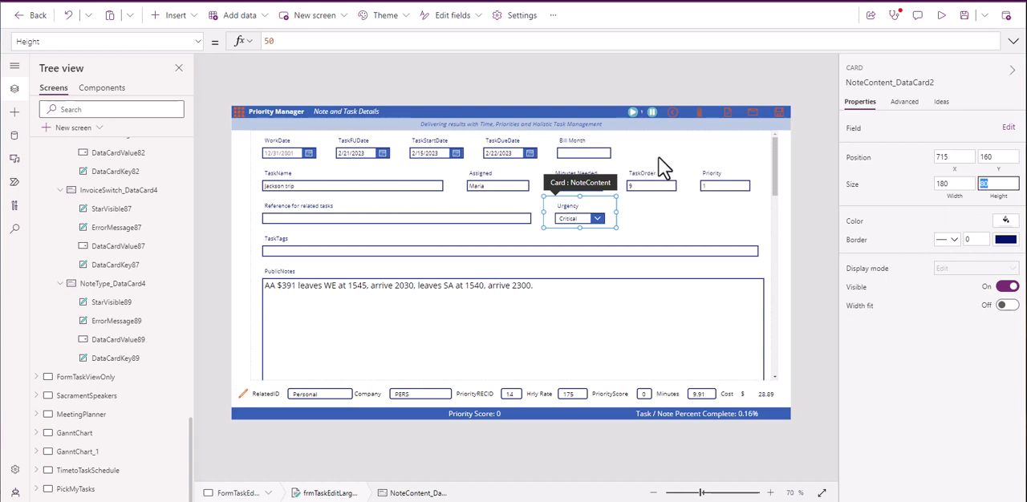
{"action": "mouse_move", "coordinate": [309, 197]}
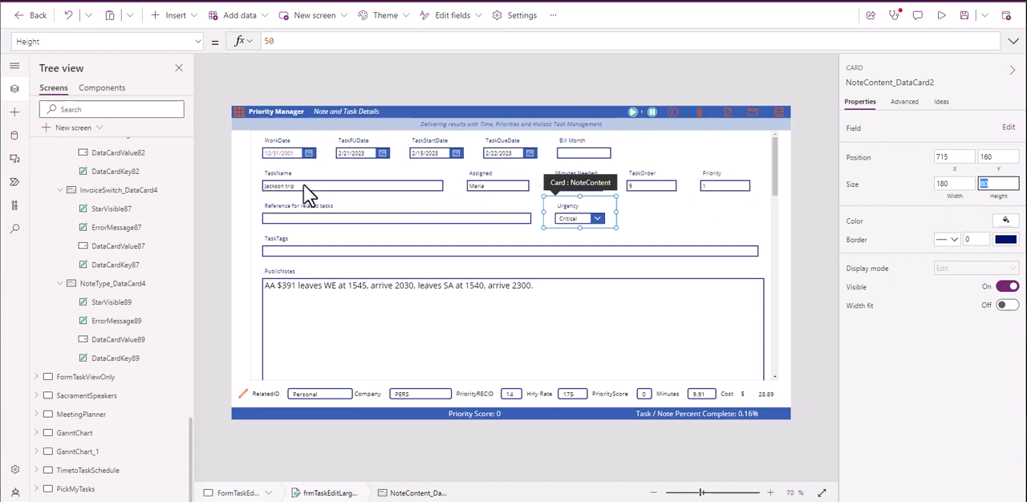
{"action": "mouse_move", "coordinate": [714, 160]}
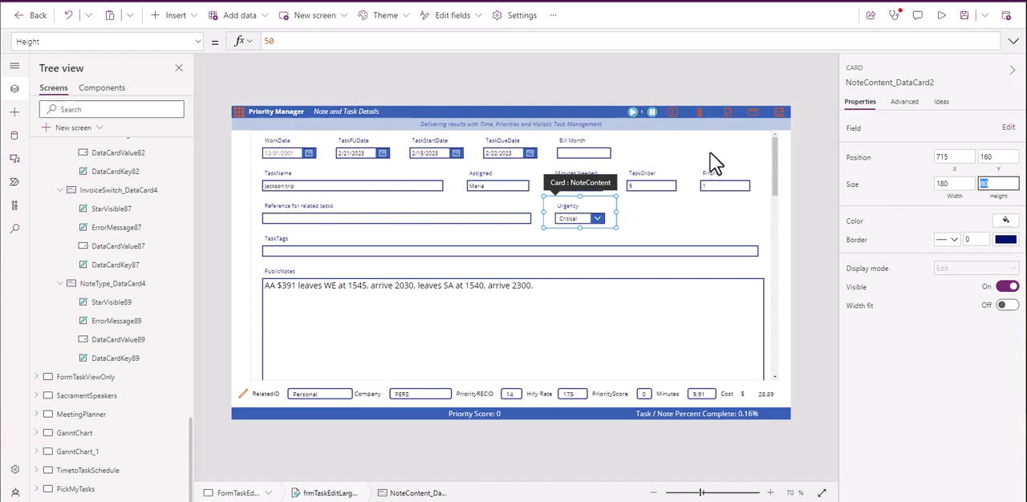
{"action": "mouse_move", "coordinate": [281, 192]}
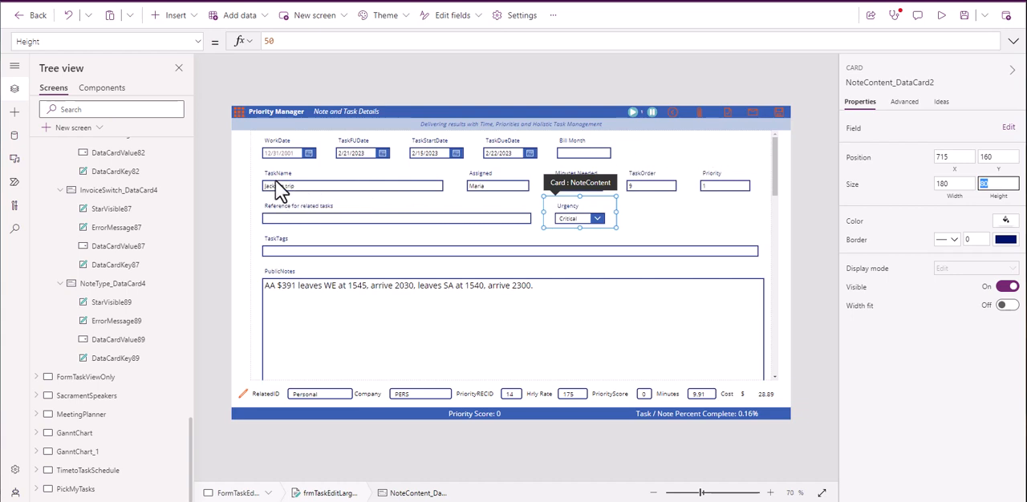
{"action": "mouse_move", "coordinate": [423, 193]}
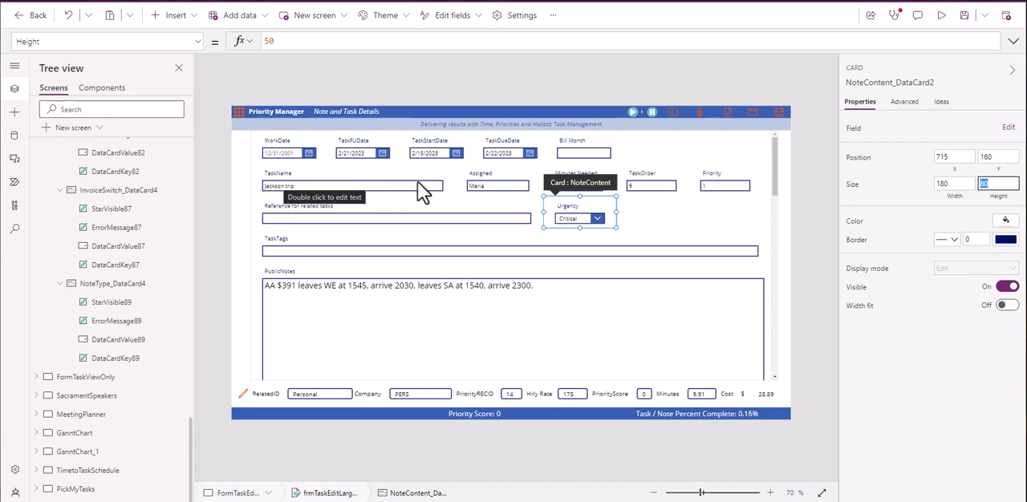
{"action": "mouse_move", "coordinate": [724, 157]}
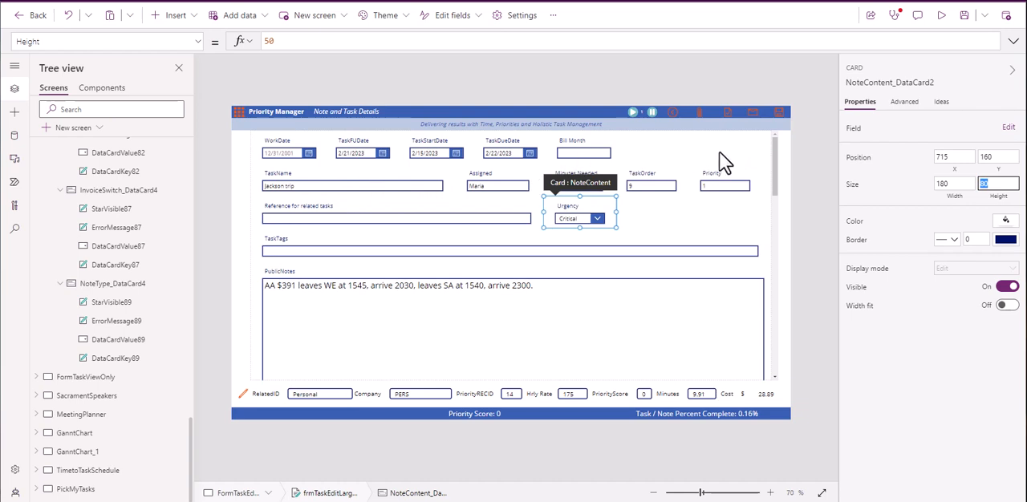
{"action": "mouse_move", "coordinate": [673, 199]}
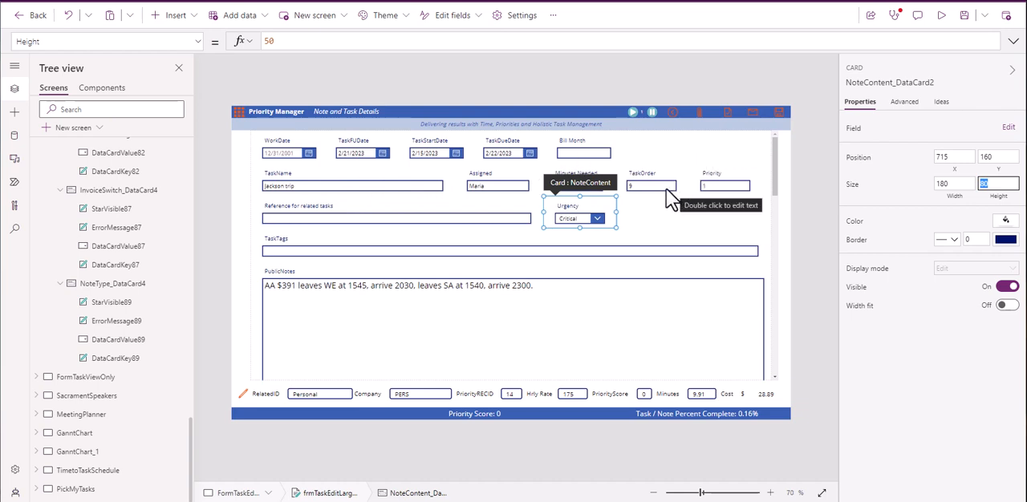
{"action": "mouse_move", "coordinate": [582, 153]}
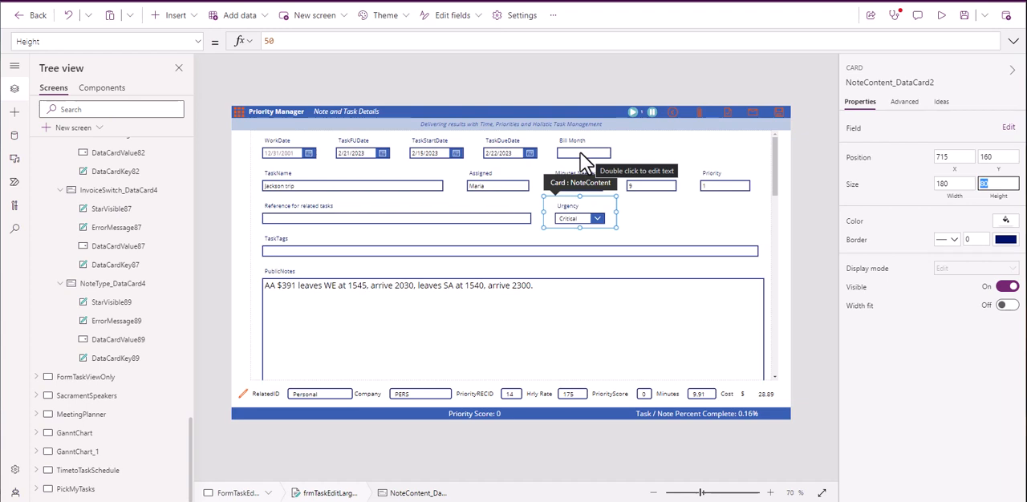
{"action": "mouse_move", "coordinate": [650, 261]}
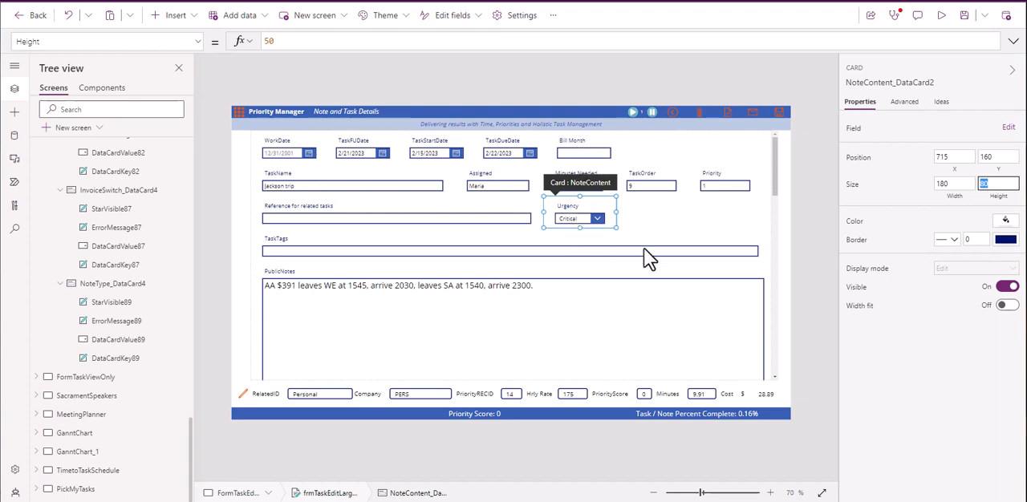
{"action": "mouse_move", "coordinate": [109, 325]}
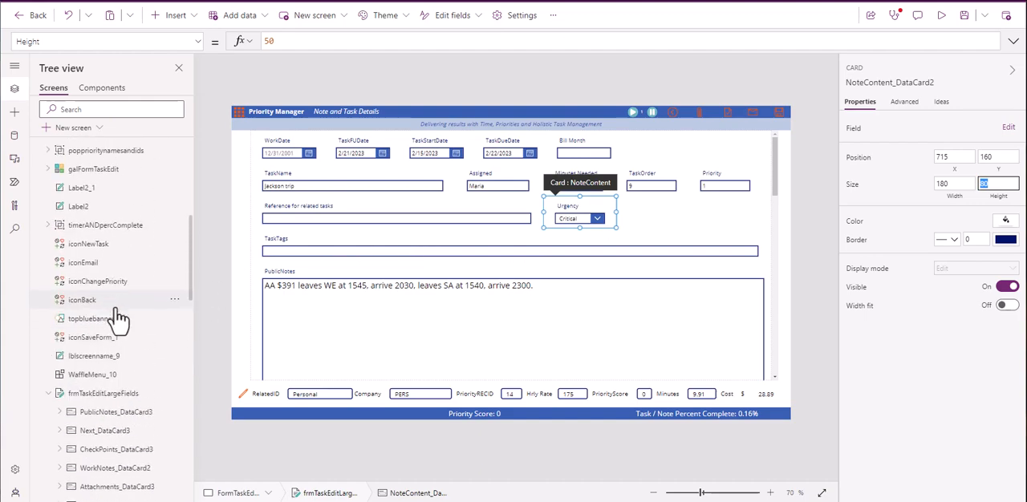
{"action": "left_click", "coordinate": [103, 393]}
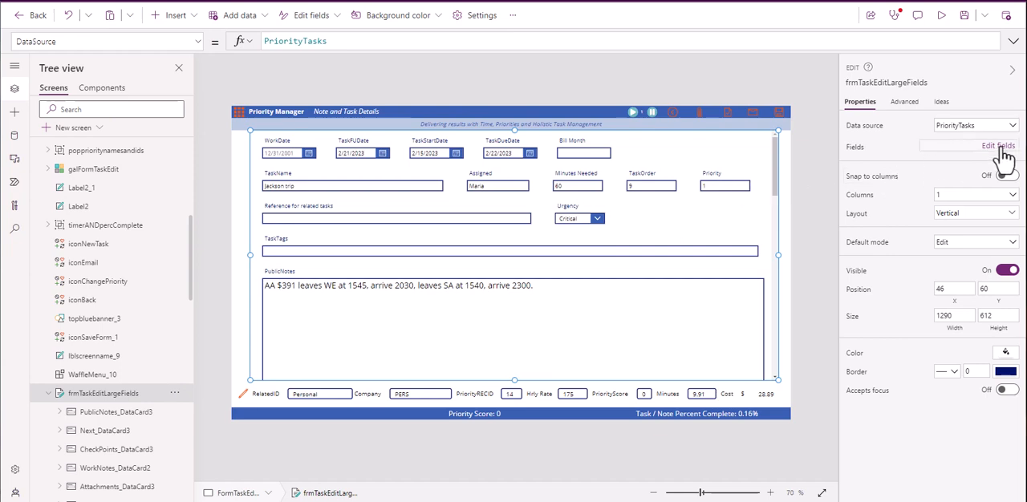
Step: Move ArchiveSwitch_DataCard2 up to follow BillMonth_DataCard3 in the form's field list
{"action": "left_click", "coordinate": [998, 146]}
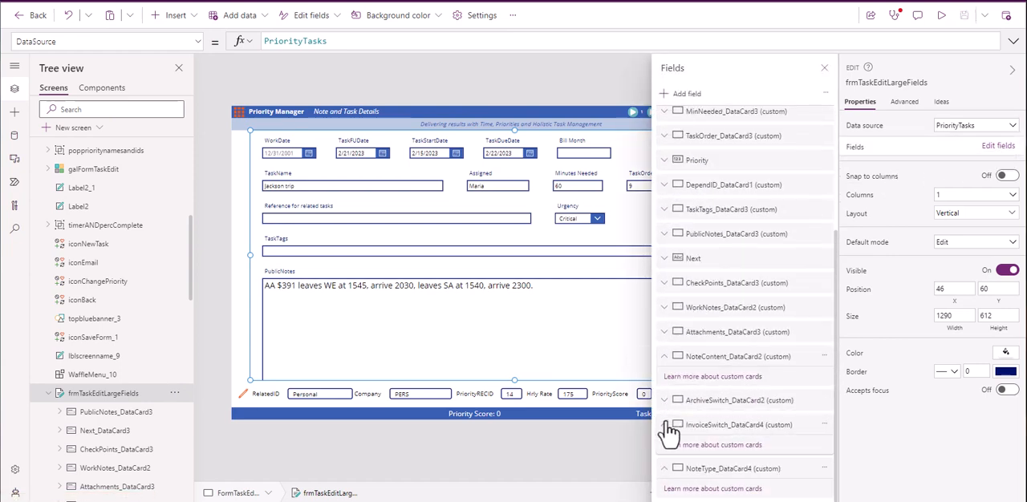
{"action": "scroll", "scroll_direction": "up", "scroll_amount": 3}
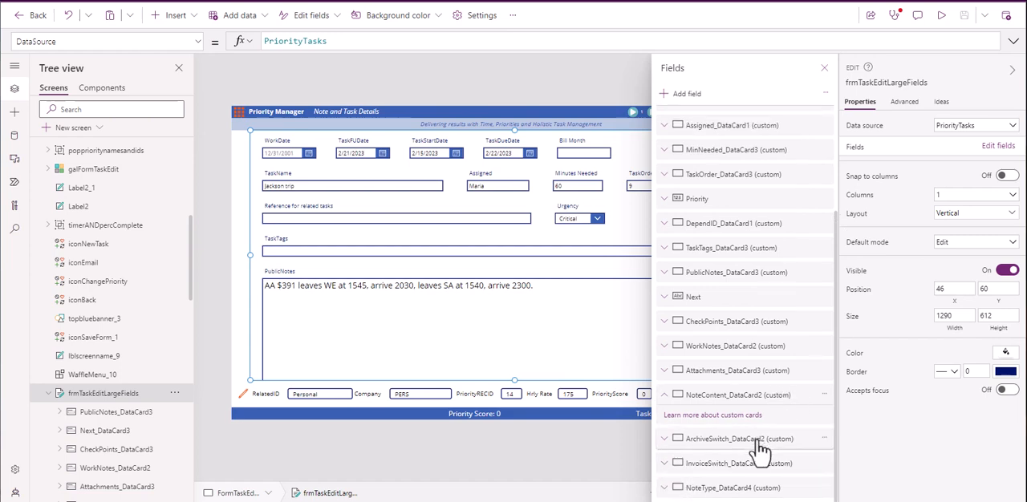
{"action": "mouse_move", "coordinate": [762, 449]}
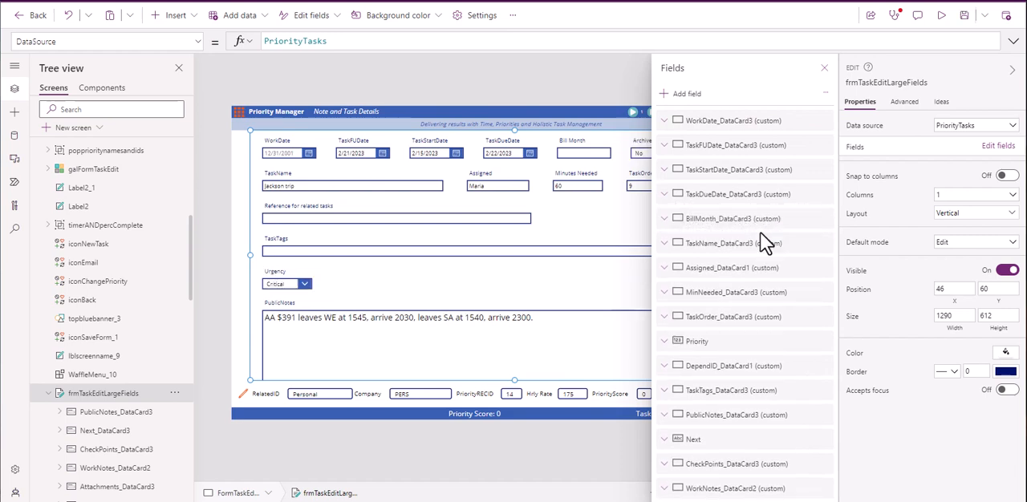
{"action": "mouse_move", "coordinate": [545, 120]}
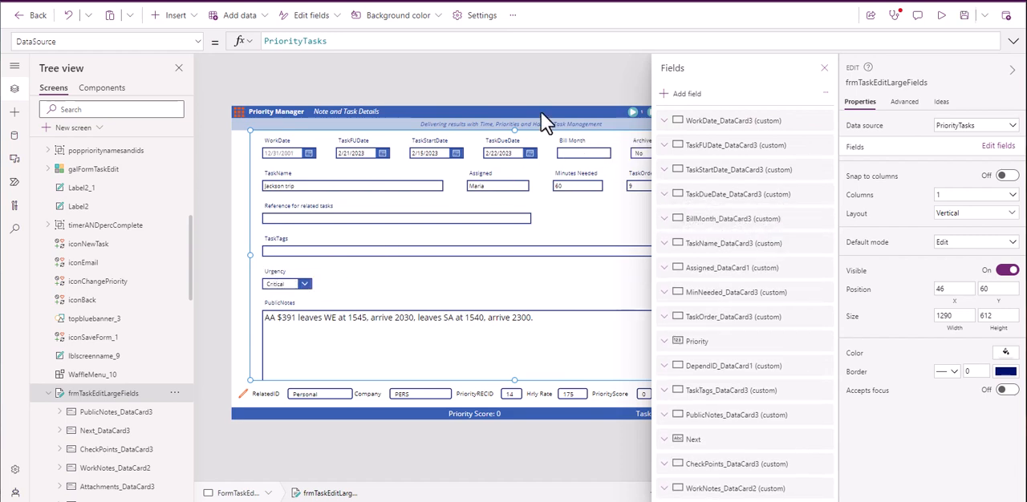
{"action": "mouse_move", "coordinate": [313, 290]}
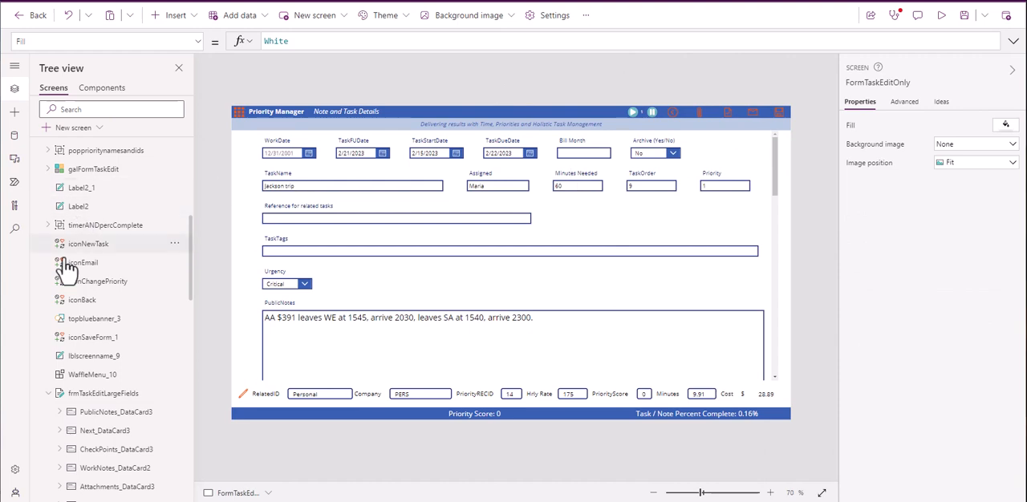
{"action": "left_click", "coordinate": [102, 393]}
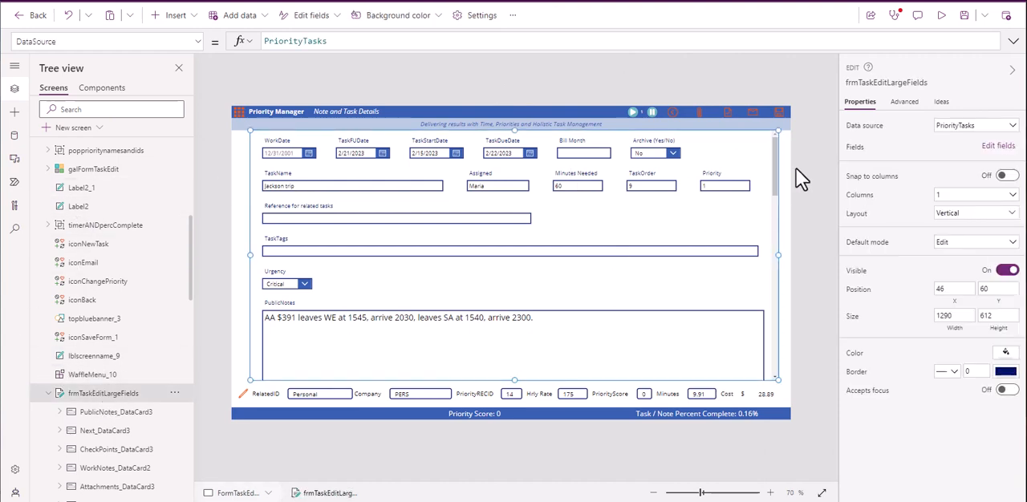
{"action": "mouse_move", "coordinate": [468, 353]}
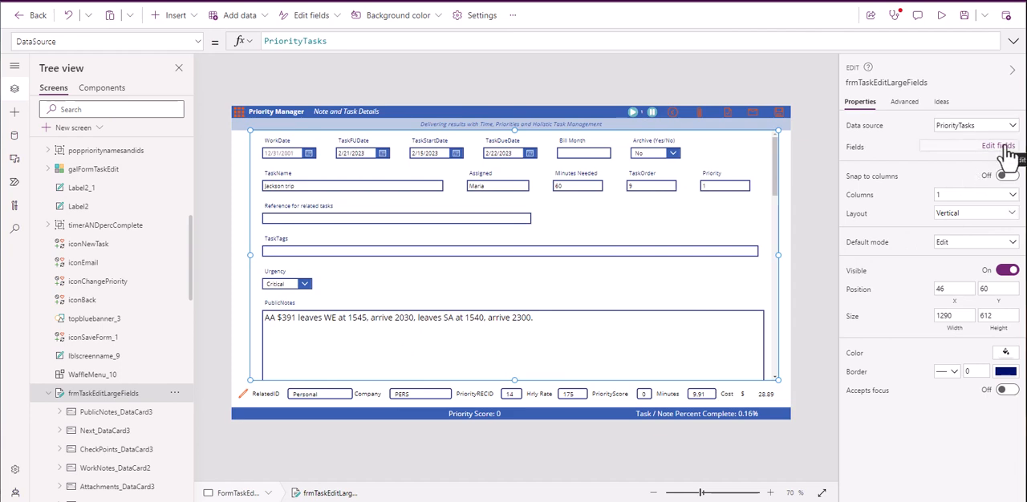
Step: Move InvoiceSwitch_DataCard4 up after BillMonth_DataCard3 and close the Fields pane
{"action": "left_click", "coordinate": [998, 147]}
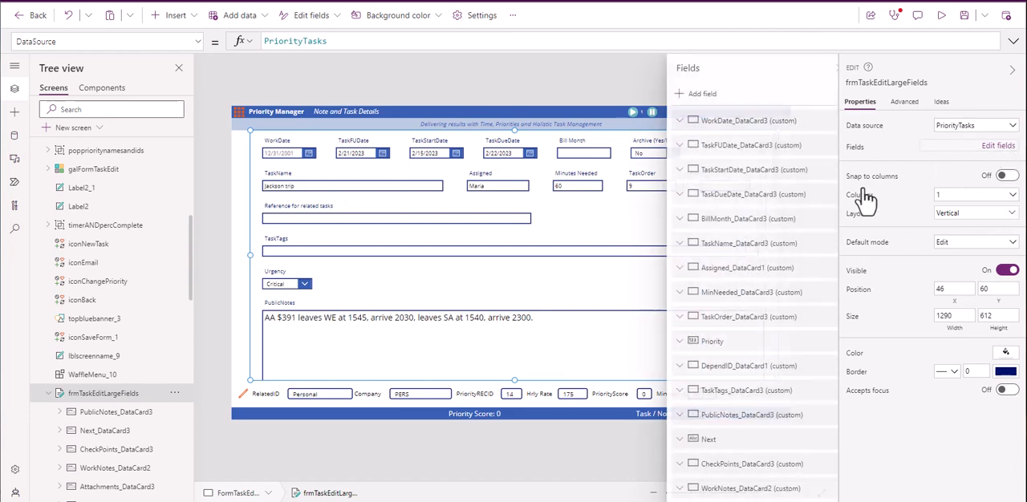
{"action": "scroll", "scroll_direction": "down", "scroll_amount": 3}
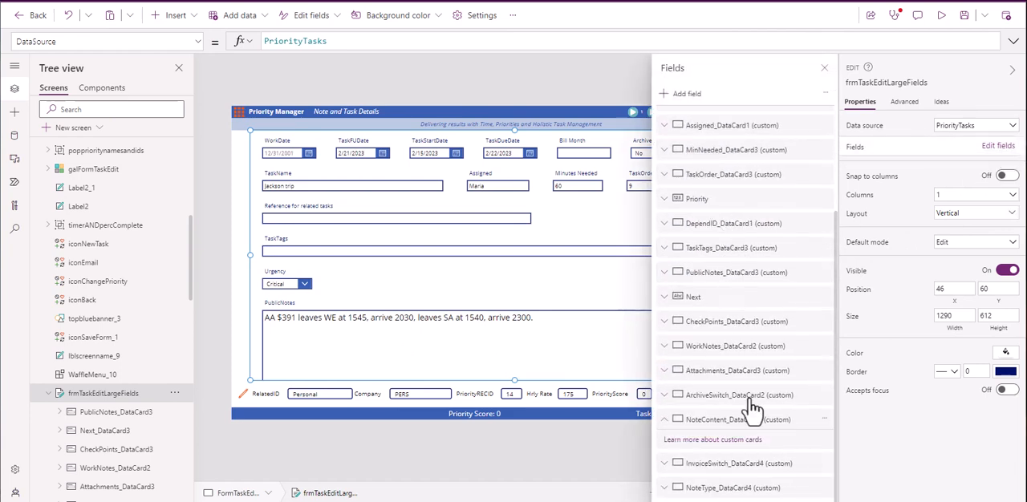
{"action": "mouse_move", "coordinate": [737, 469]}
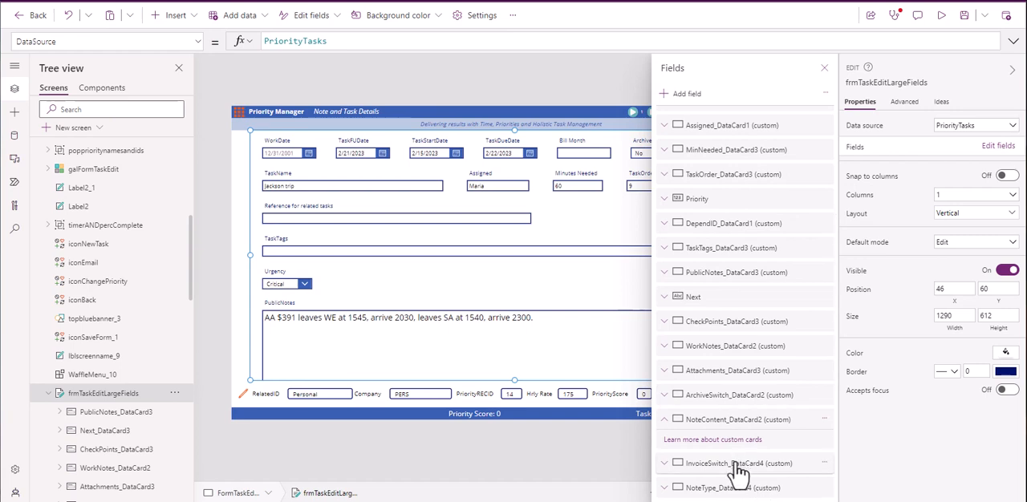
{"action": "scroll", "scroll_direction": "up", "scroll_amount": 3}
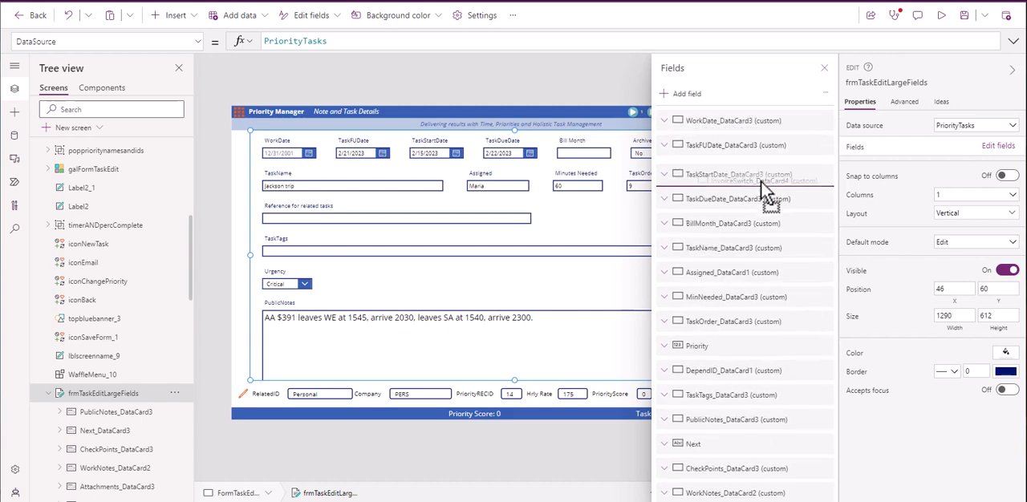
{"action": "mouse_move", "coordinate": [761, 245]}
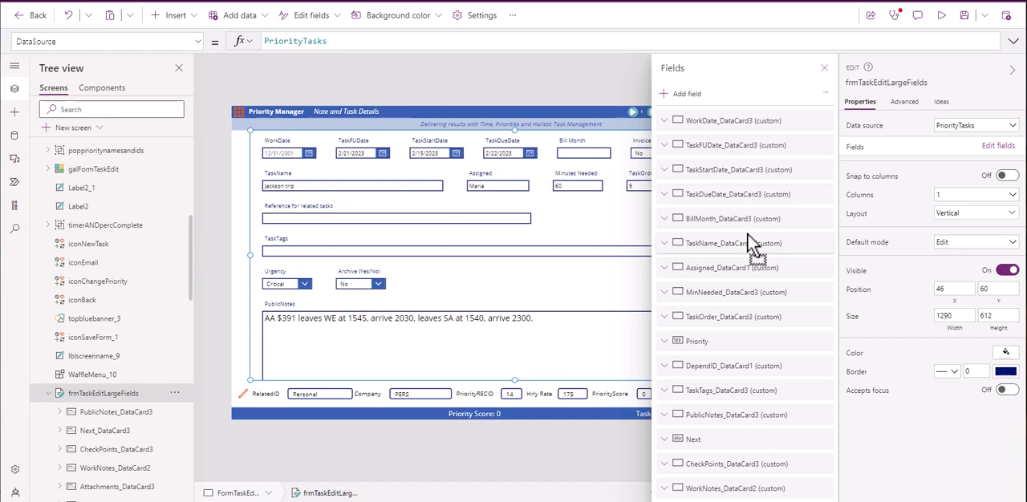
{"action": "mouse_move", "coordinate": [769, 341]}
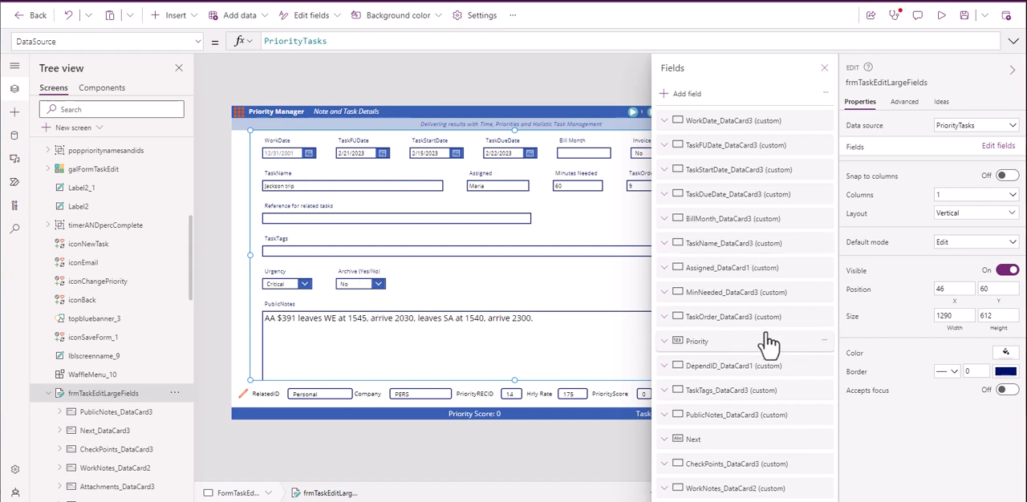
{"action": "scroll", "scroll_direction": "down", "scroll_amount": 3}
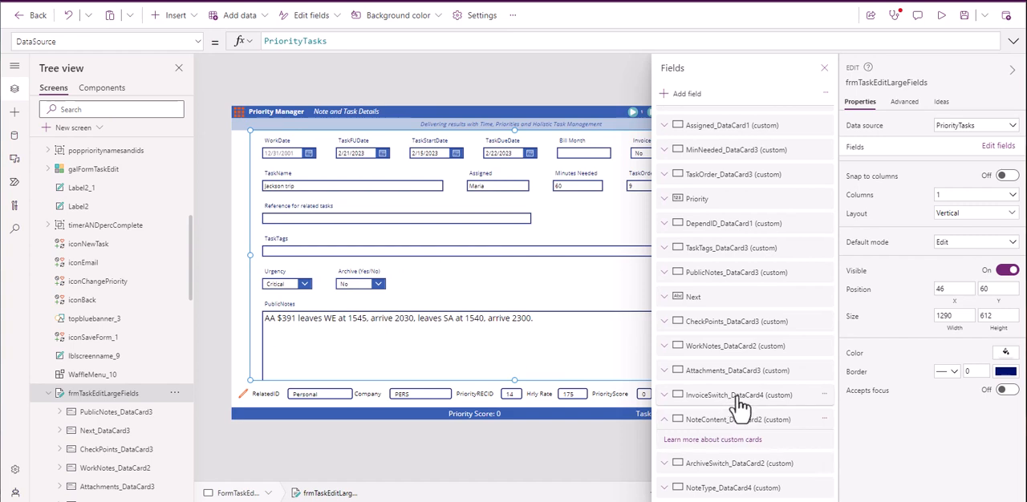
{"action": "left_click", "coordinate": [824, 68]}
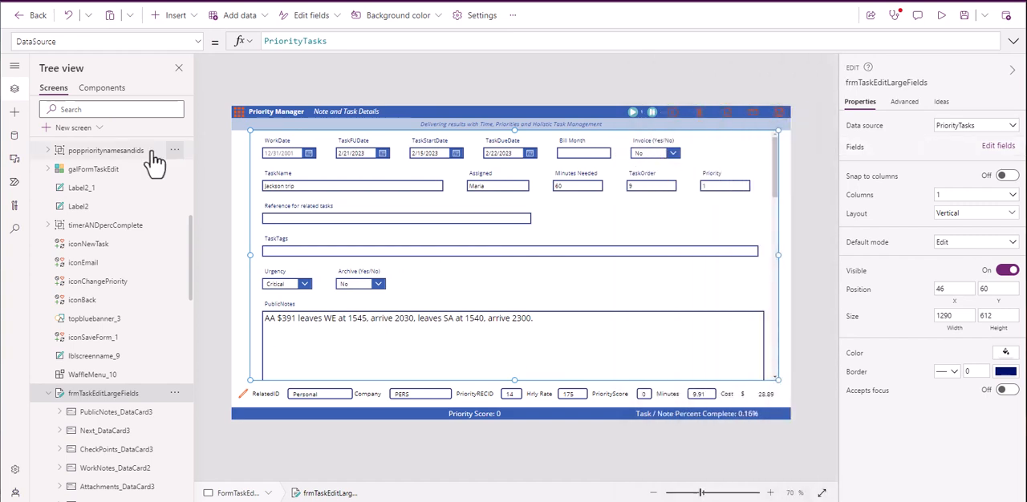
{"action": "mouse_move", "coordinate": [762, 257]}
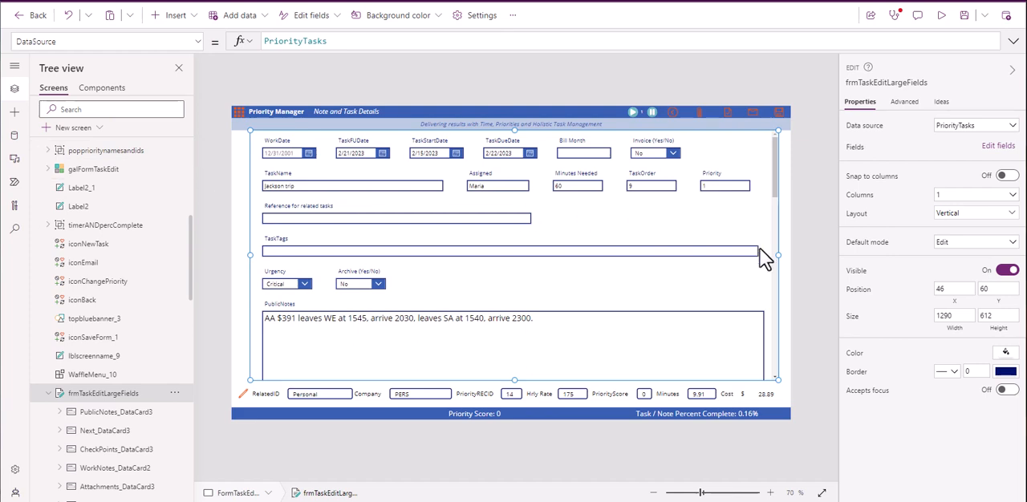
{"action": "mouse_move", "coordinate": [922, 12]}
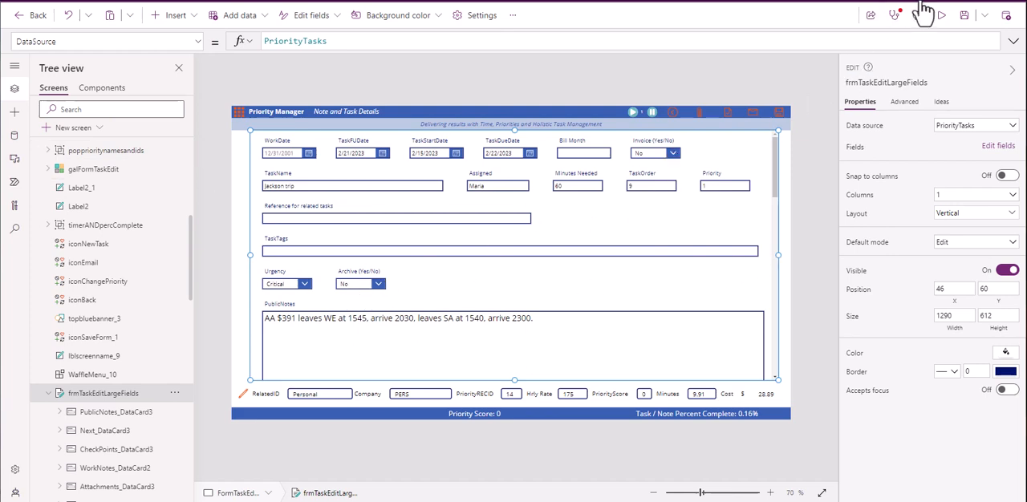
Step: Run the app preview and expand the Archive (Yes/No) dropdown showing Yes and No
{"action": "left_click", "coordinate": [940, 15]}
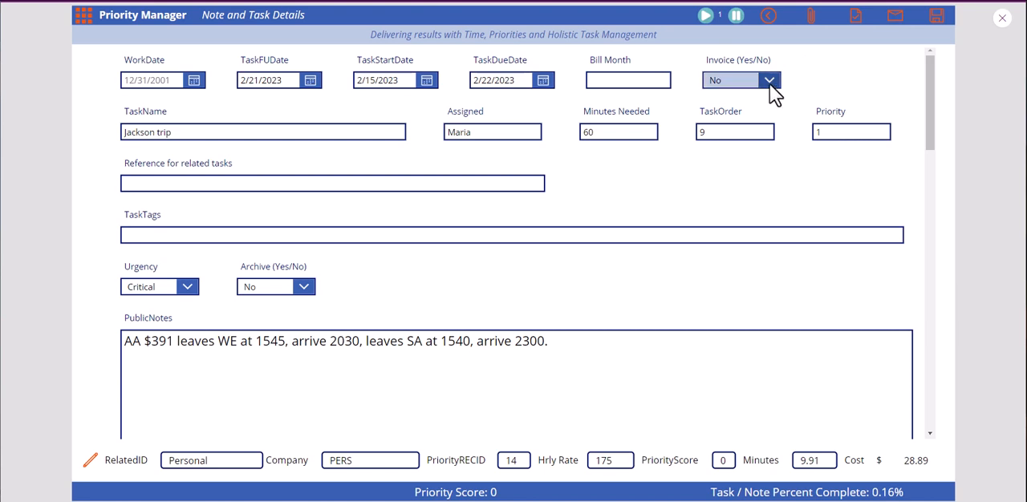
{"action": "left_click", "coordinate": [768, 80]}
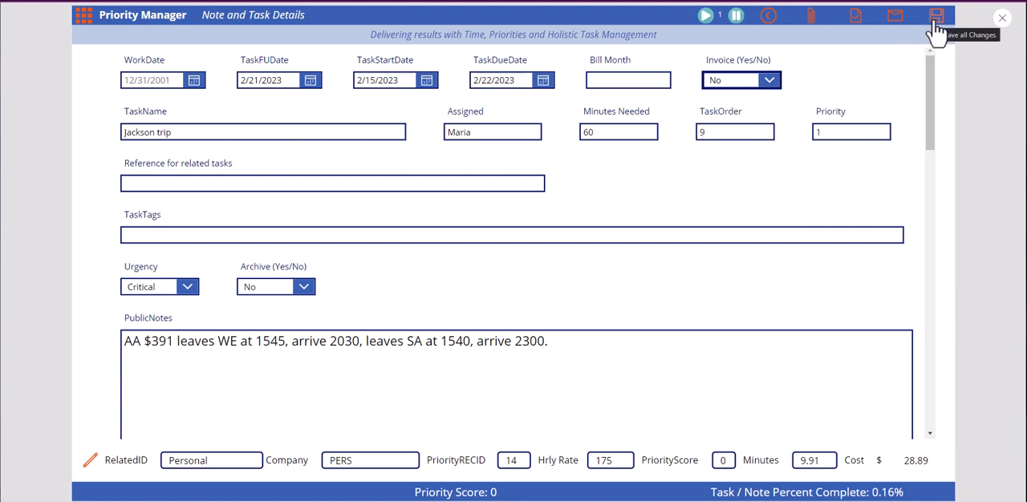
{"action": "left_click", "coordinate": [303, 286]}
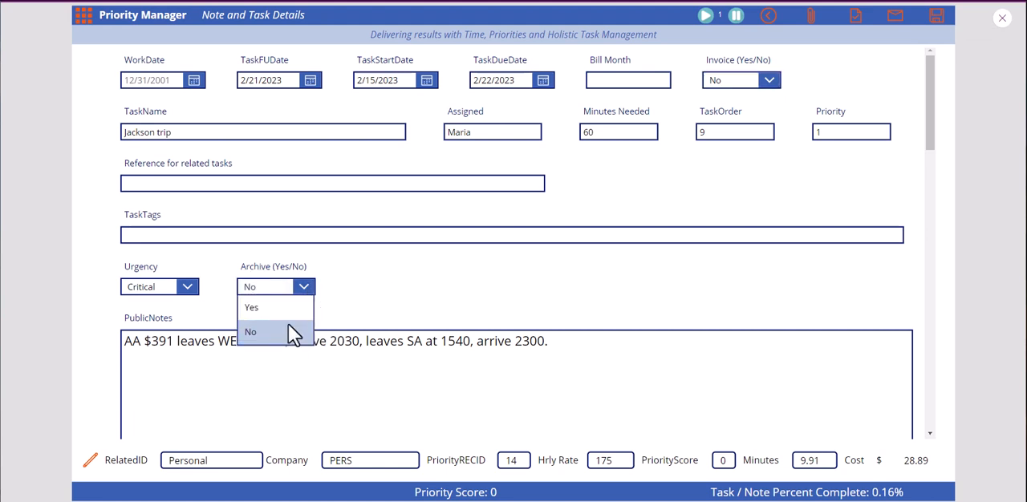
{"action": "mouse_move", "coordinate": [273, 332]}
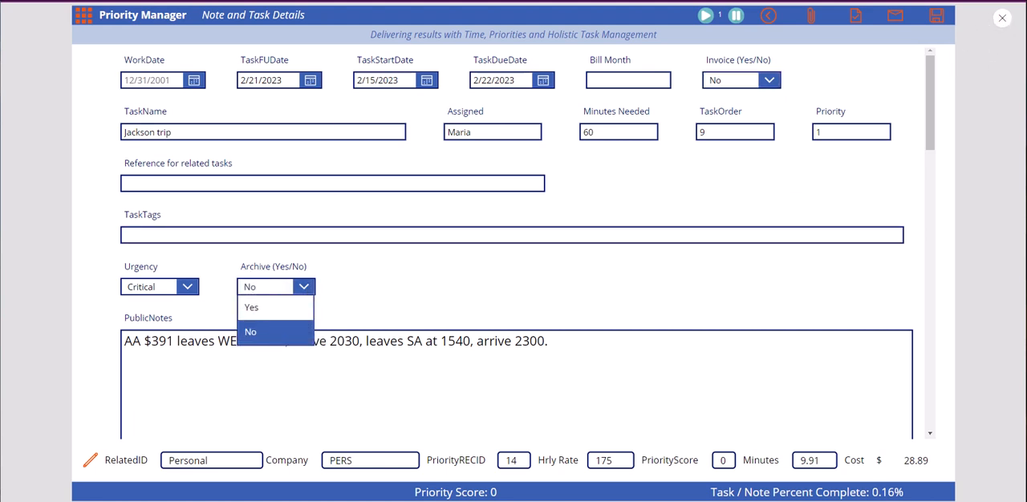